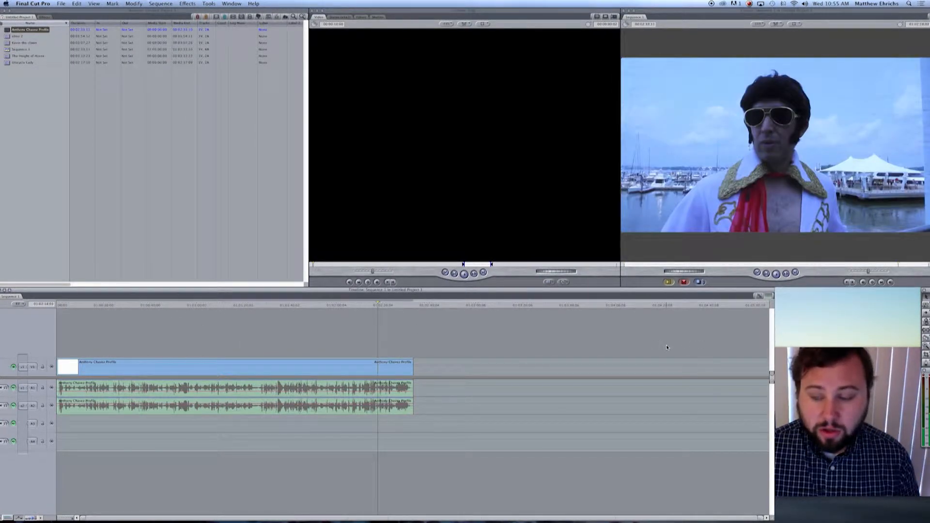
key("shift+z")
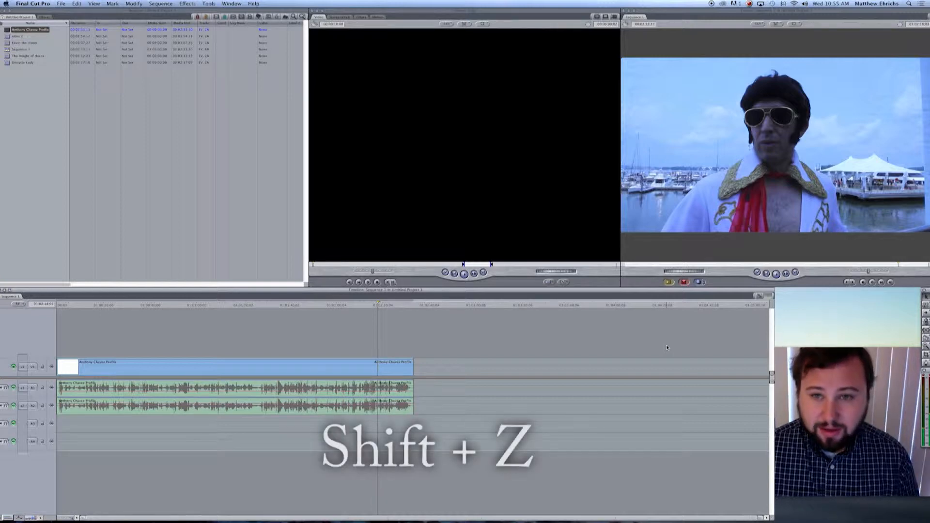
key("shift+z")
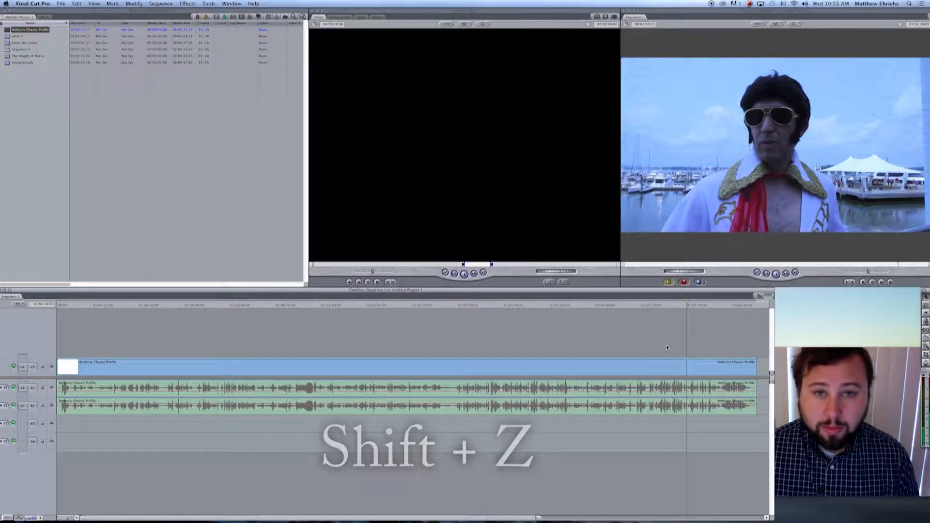
key("shift+z")
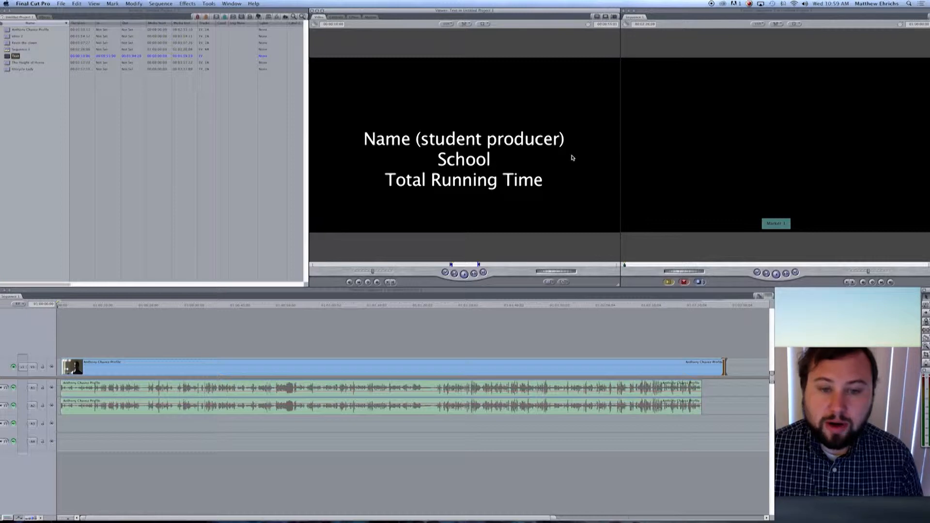
mouse_move(505, 166)
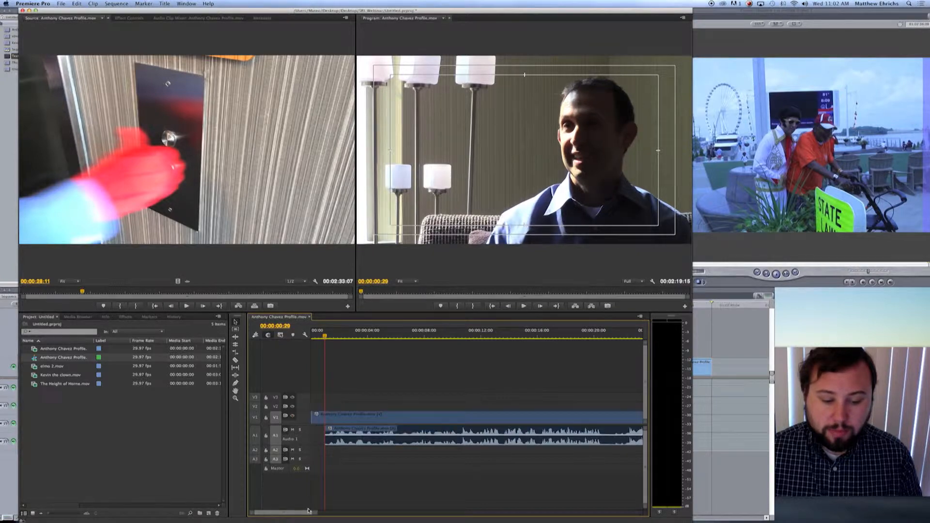
left_click_drag(309, 511, 386, 512)
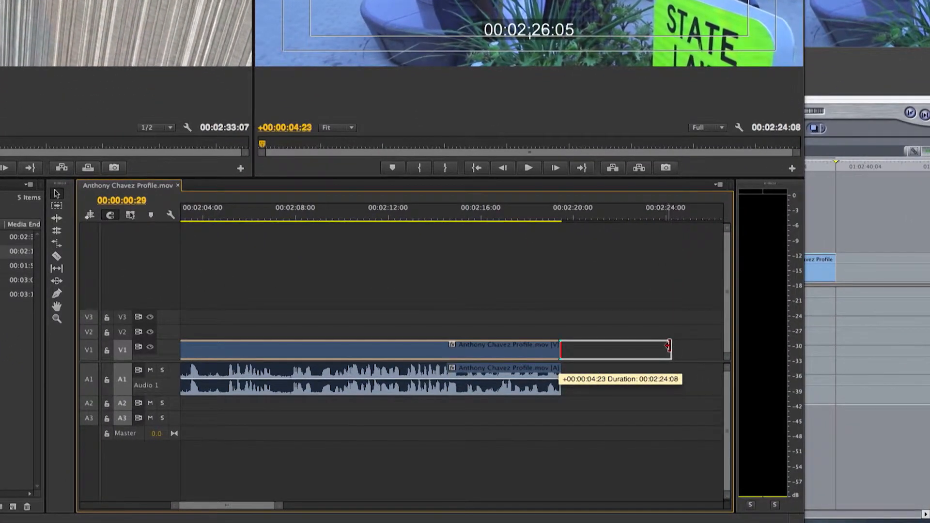
left_click_drag(668, 348, 673, 348)
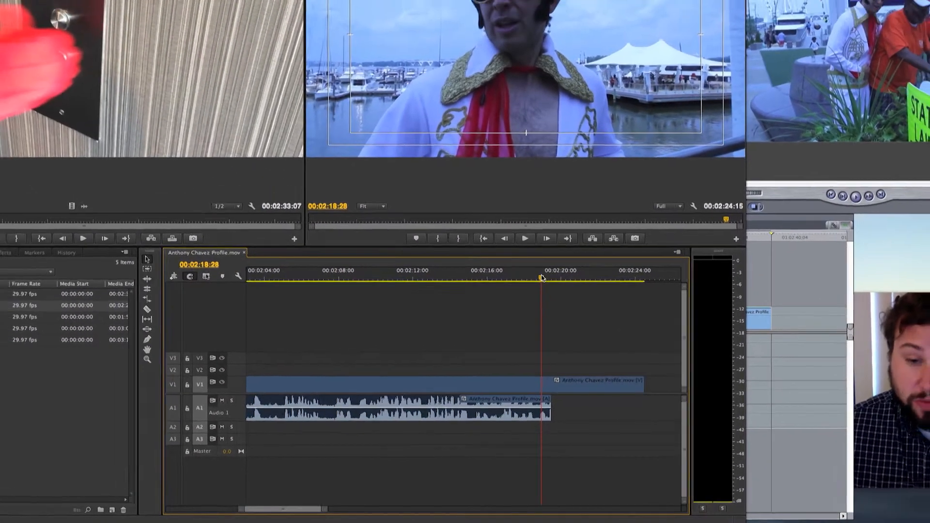
key("shift+z")
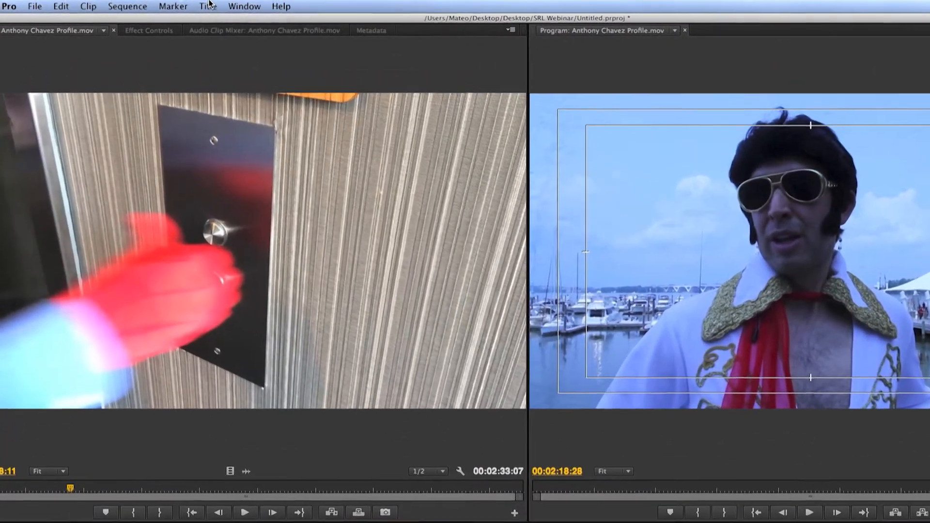
left_click(208, 6)
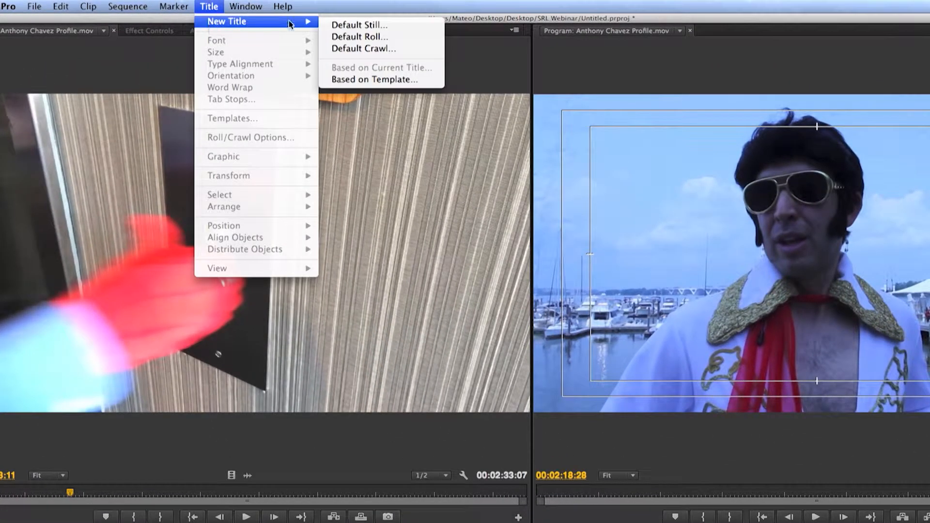
mouse_move(359, 25)
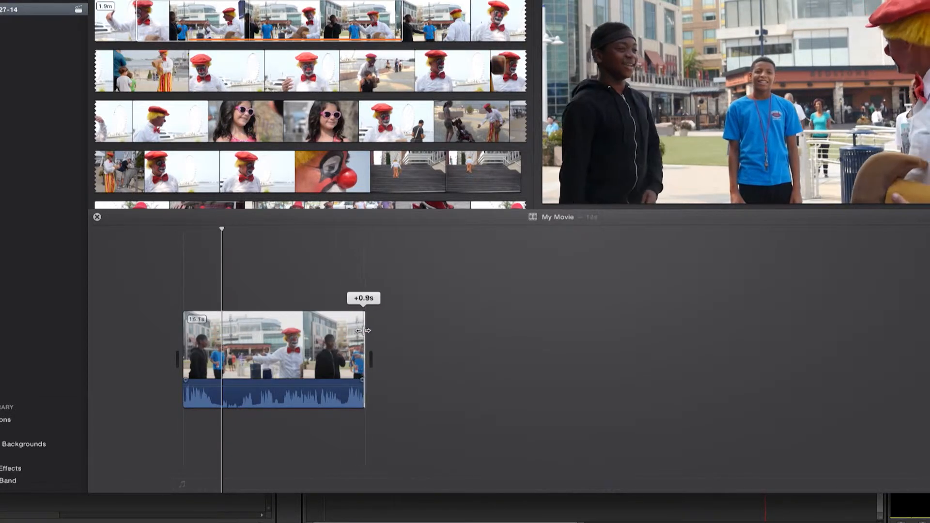
- Lengthen the clown clip's end by about a second and show the Titles library
left_click_drag(365, 331, 409, 330)
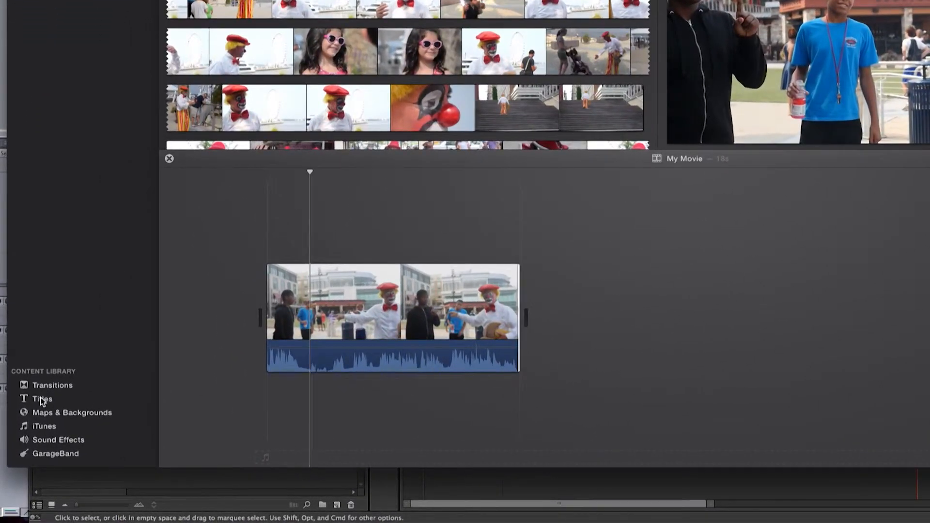
left_click(42, 398)
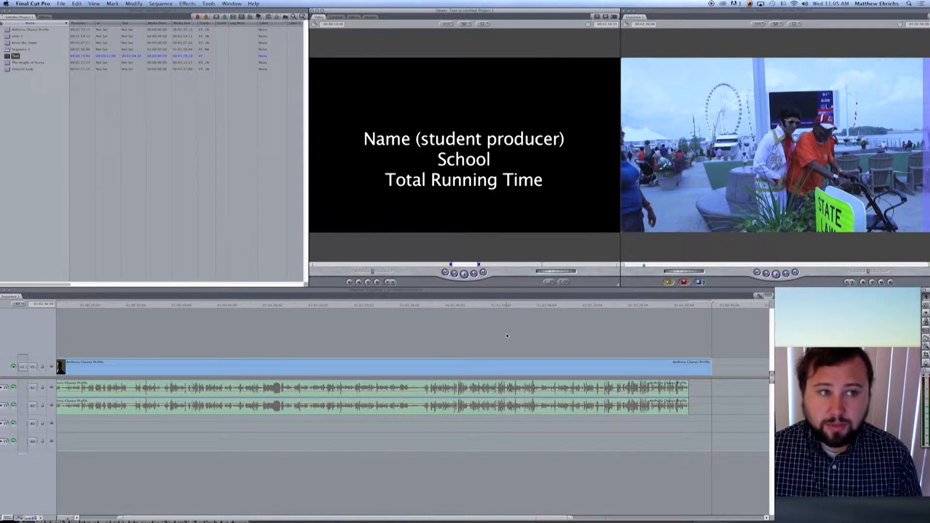
left_click(154, 6)
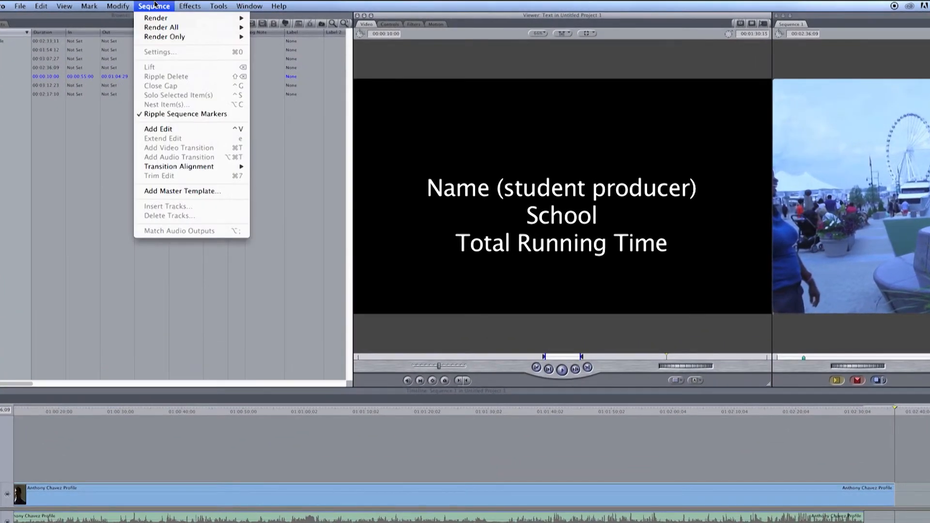
left_click(154, 6)
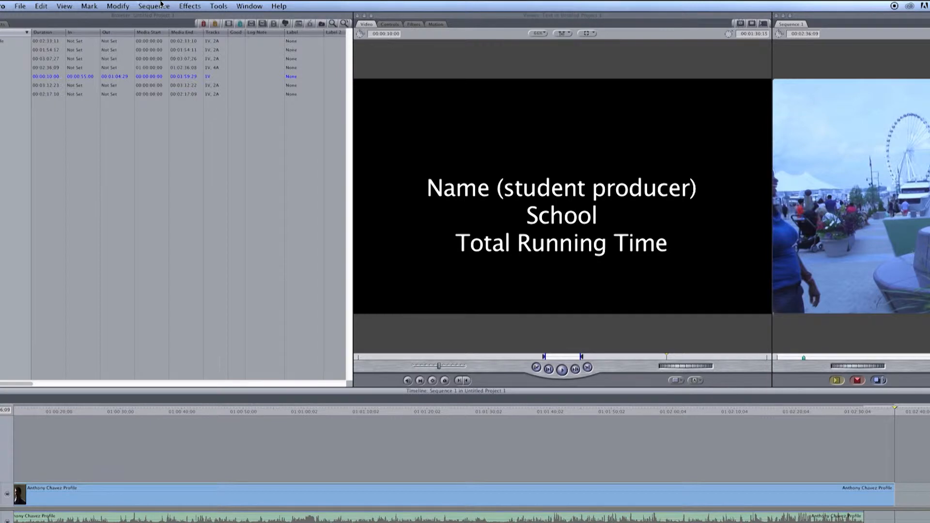
left_click(153, 6)
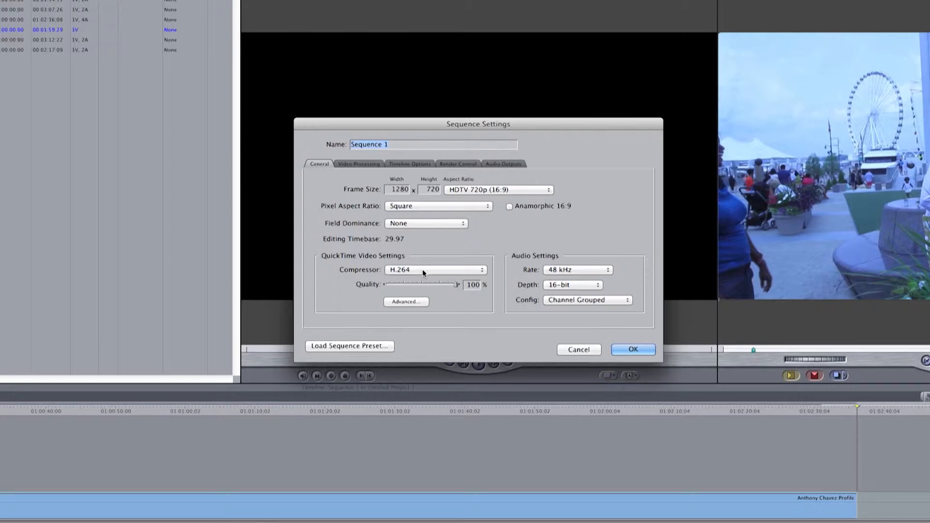
left_click(436, 269)
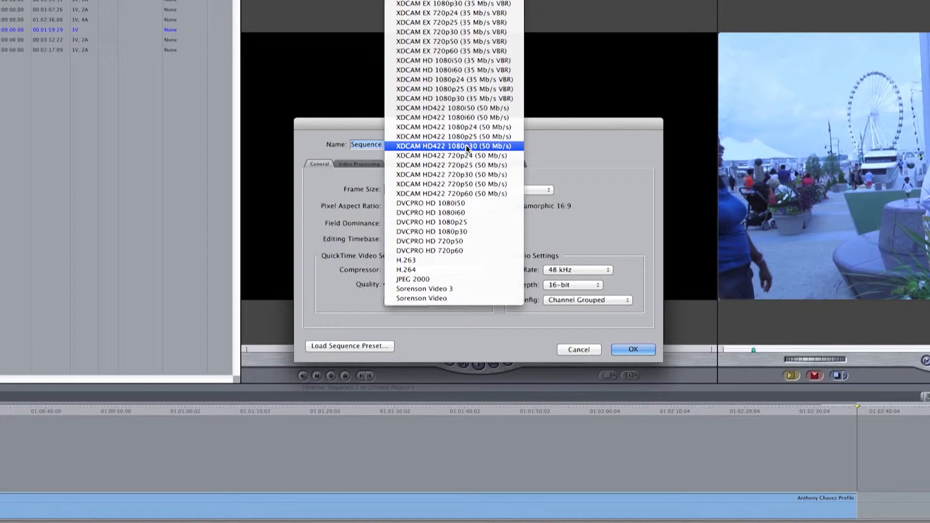
mouse_move(612, 332)
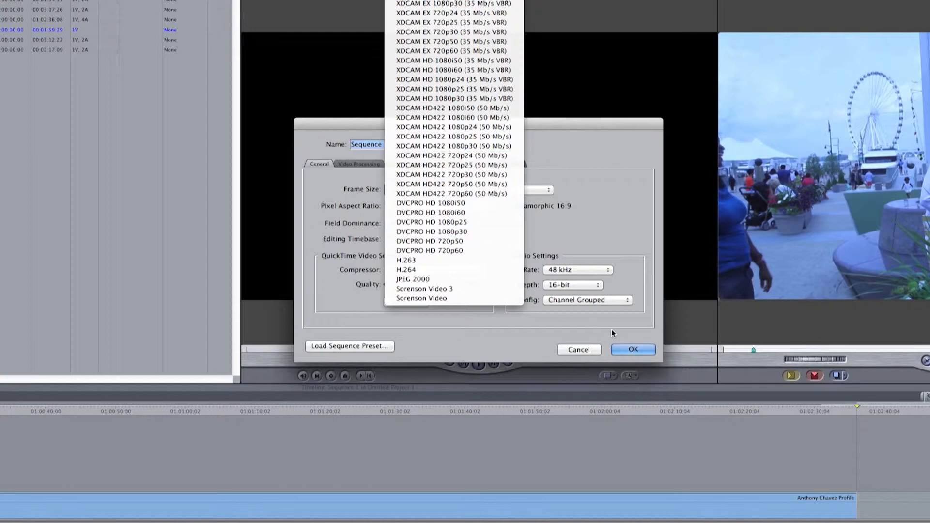
left_click(406, 270)
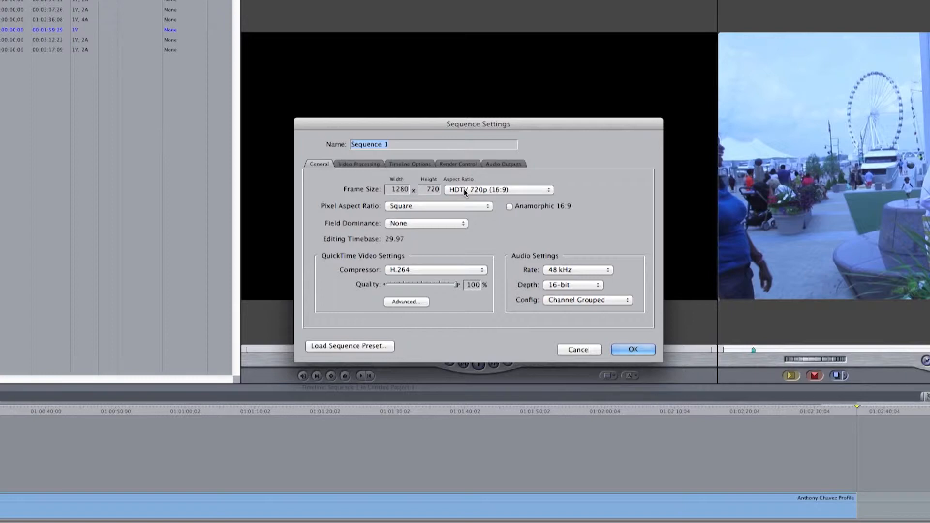
left_click(494, 190)
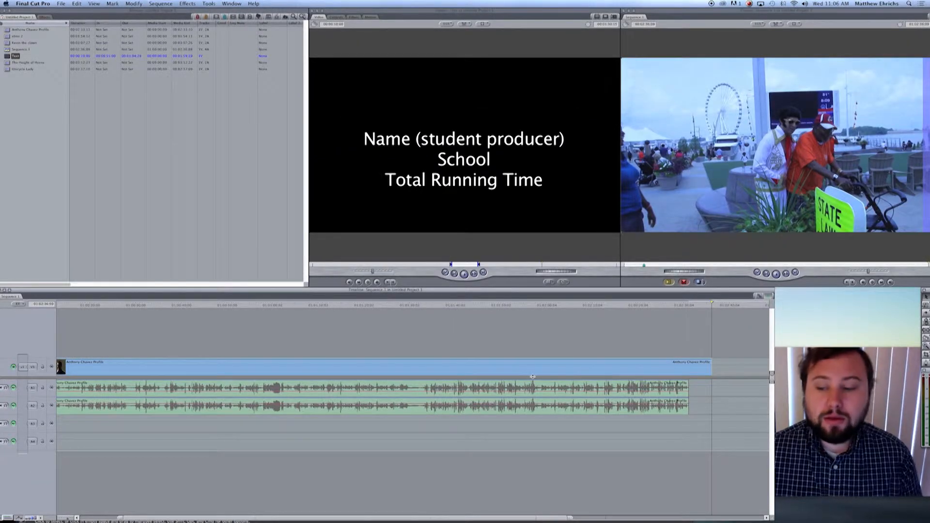
- Bring Premiere Pro forward and show the Sequence Settings editing mode presets
left_click(440, 262)
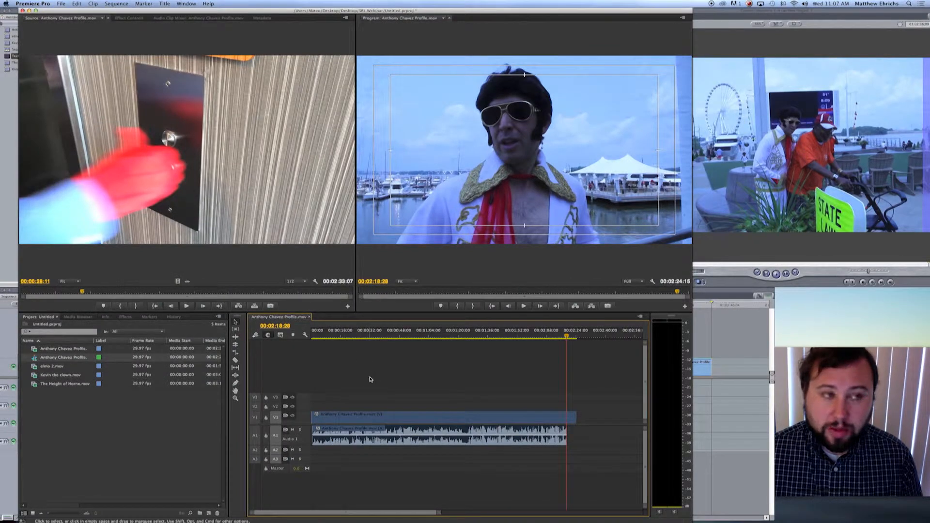
left_click(116, 3)
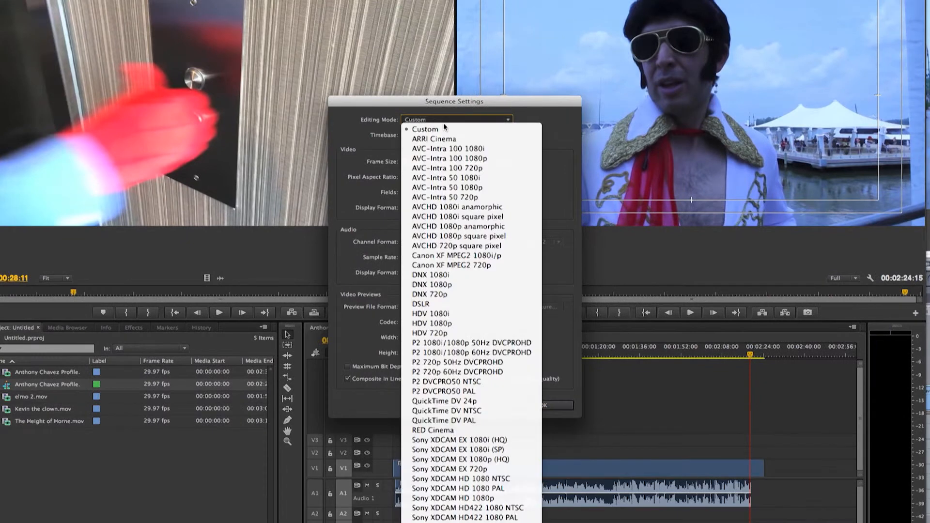
mouse_move(470, 255)
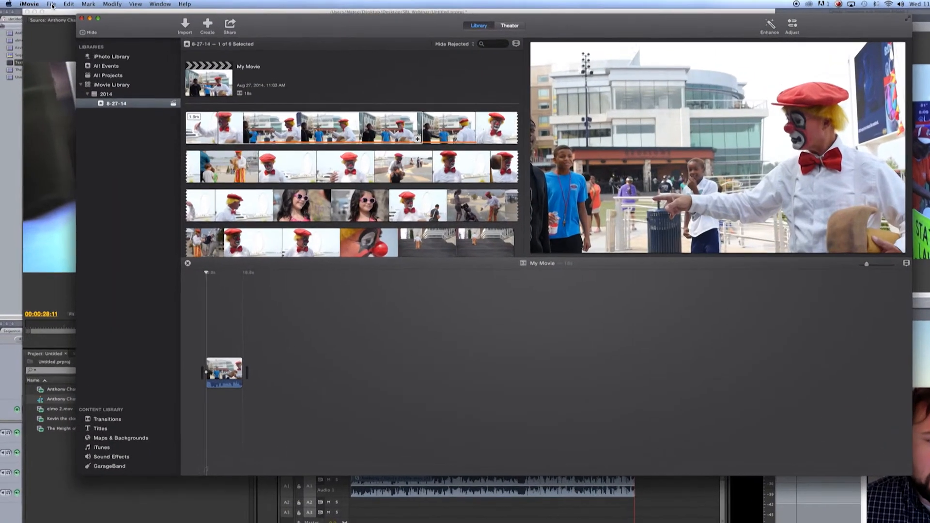
- Dismiss the YouTube share and bring up iMovie's Share-as-File settings for My Movie
left_click(65, 4)
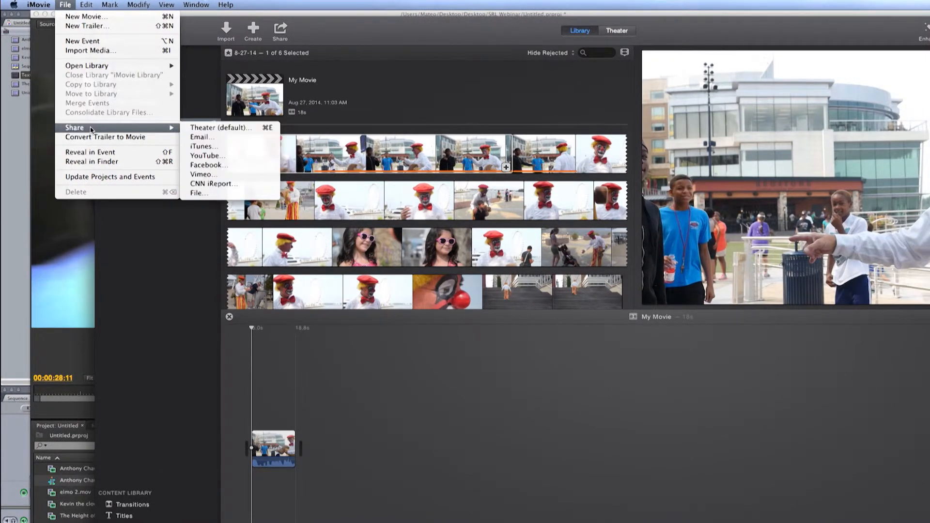
mouse_move(230, 127)
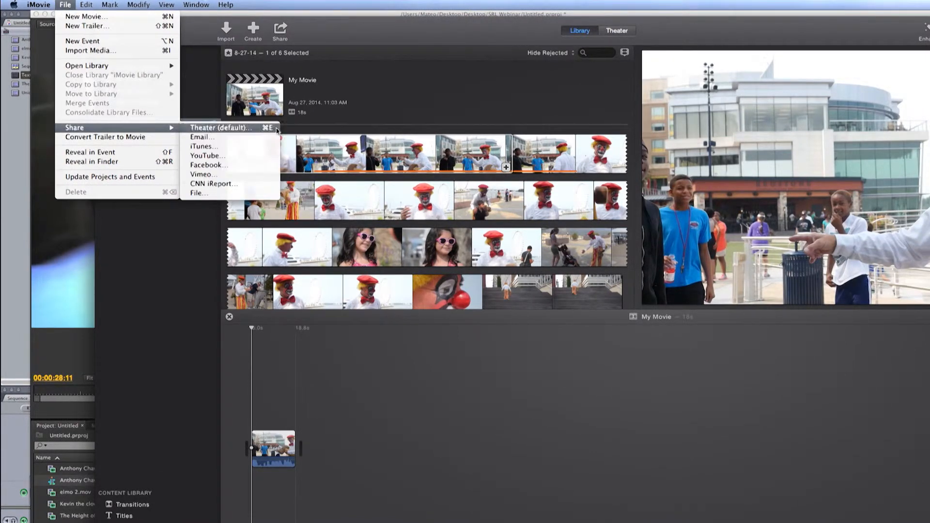
mouse_move(198, 193)
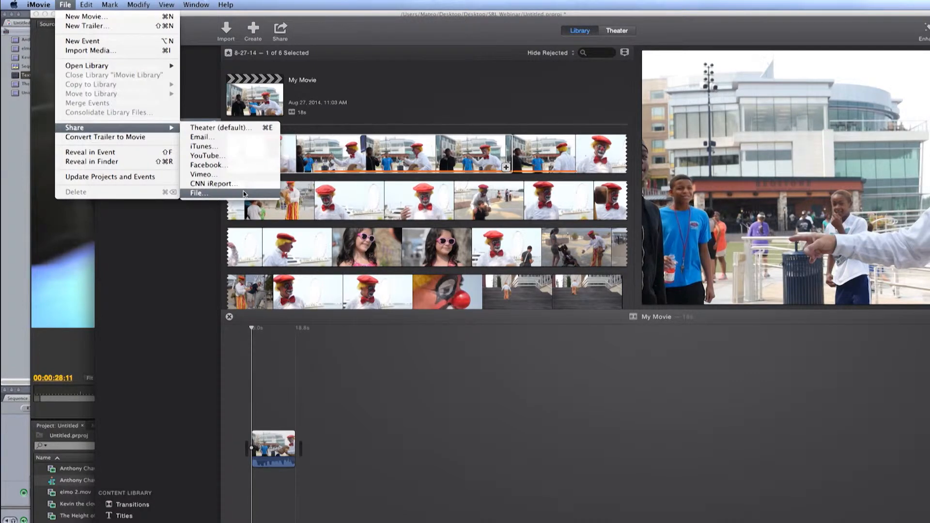
mouse_move(213, 183)
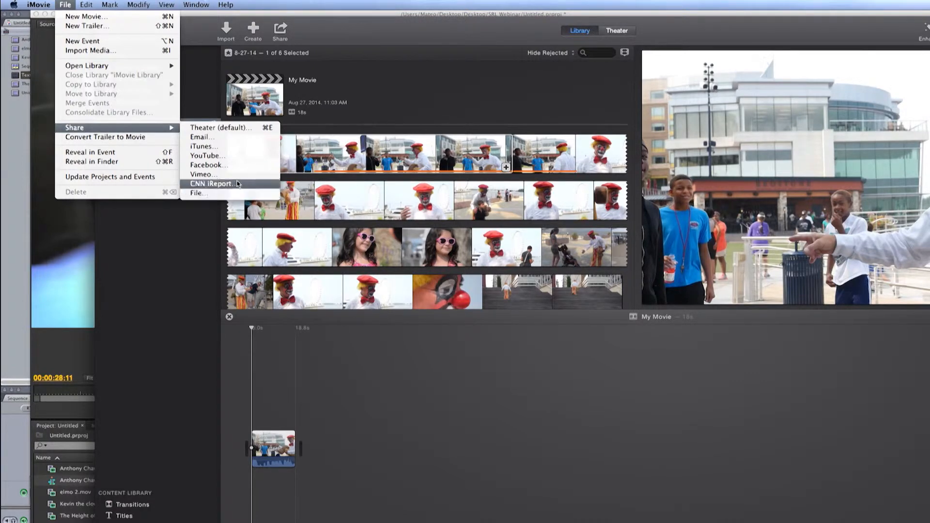
left_click(209, 155)
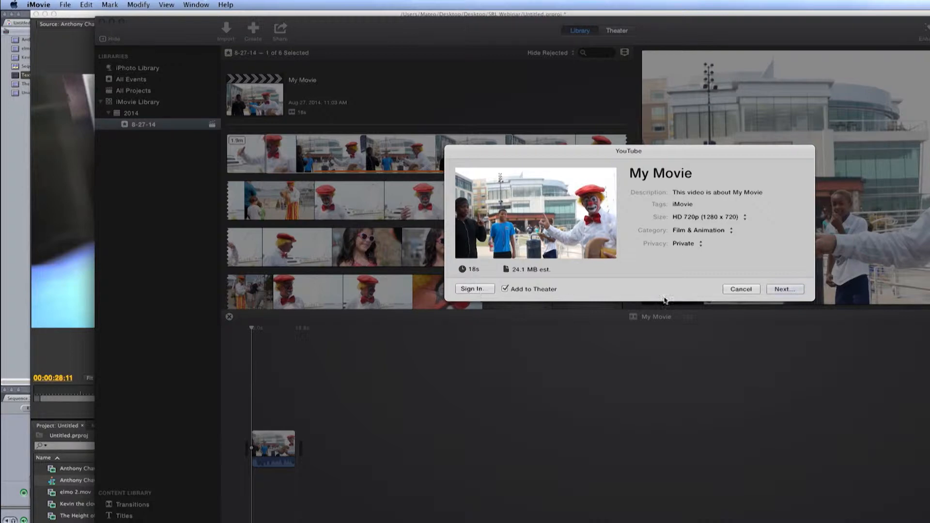
left_click(65, 4)
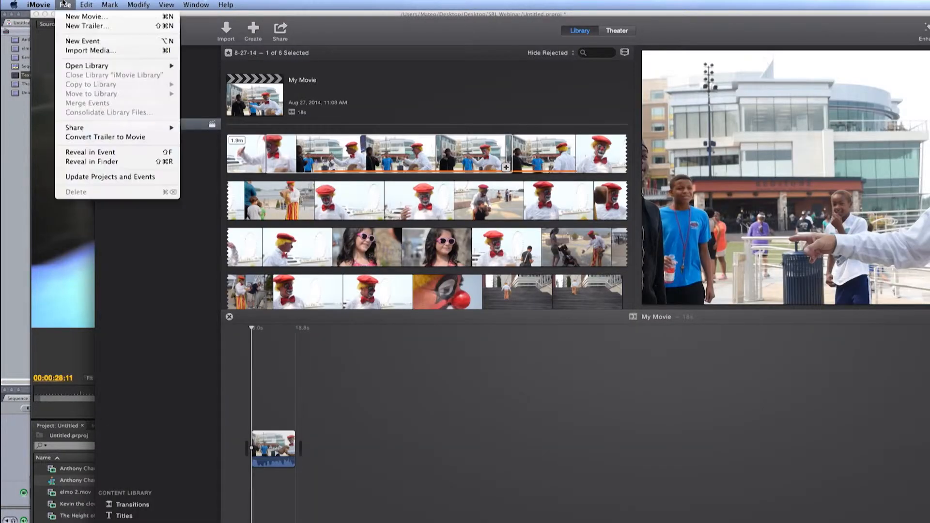
mouse_move(74, 127)
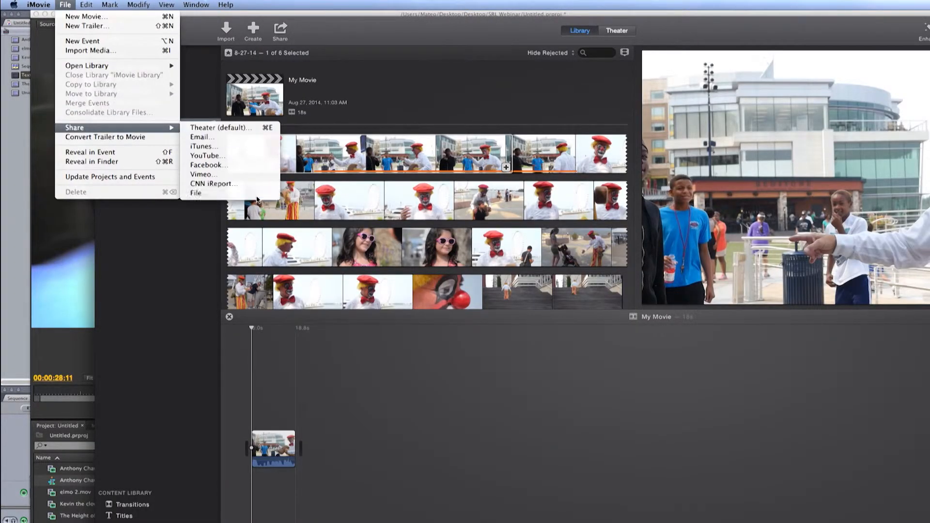
left_click(196, 193)
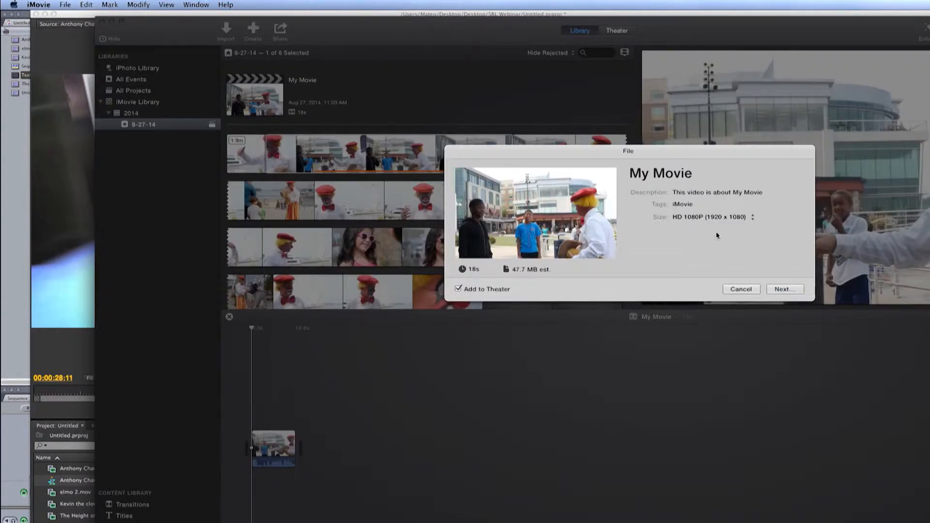
mouse_move(714, 259)
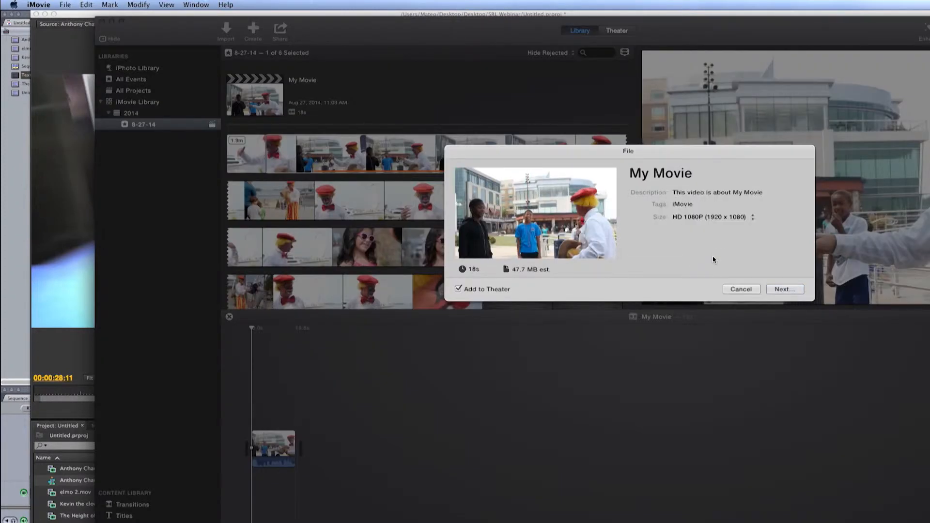
left_click(735, 204)
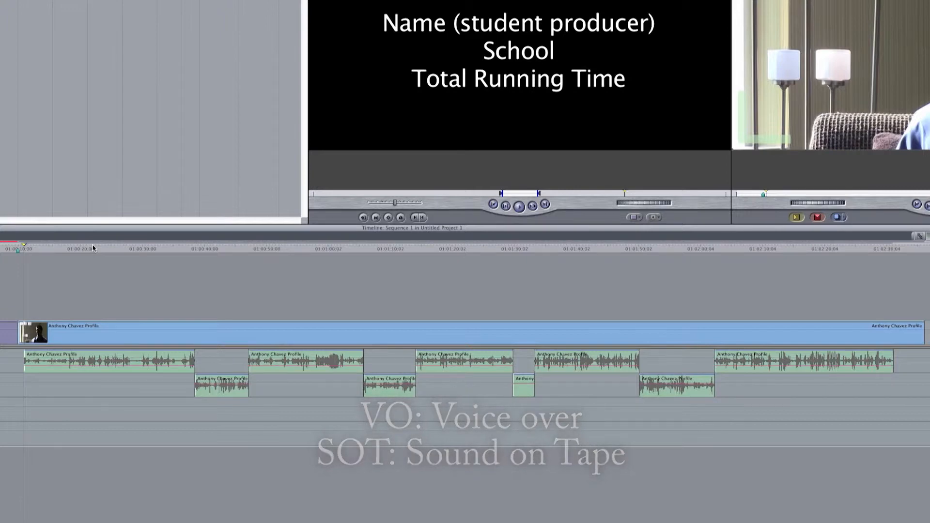
left_click(194, 248)
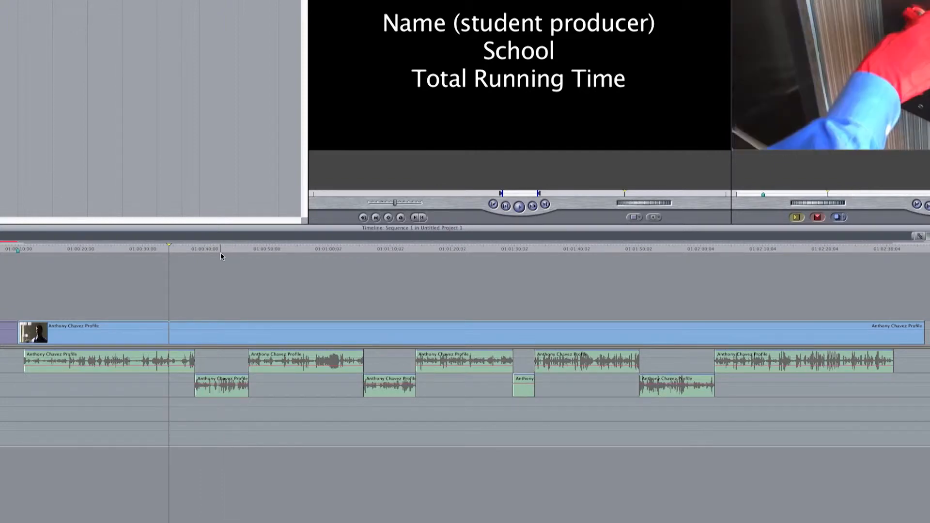
mouse_move(226, 265)
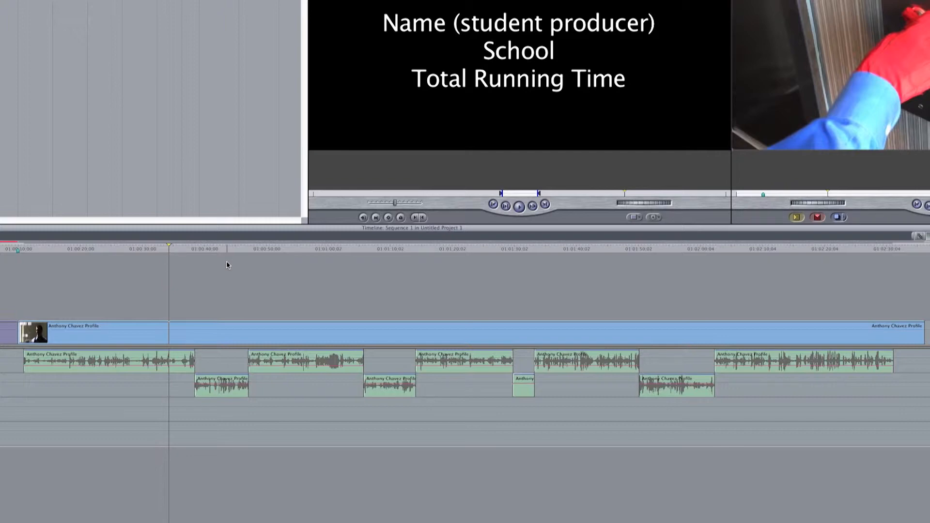
left_click(650, 248)
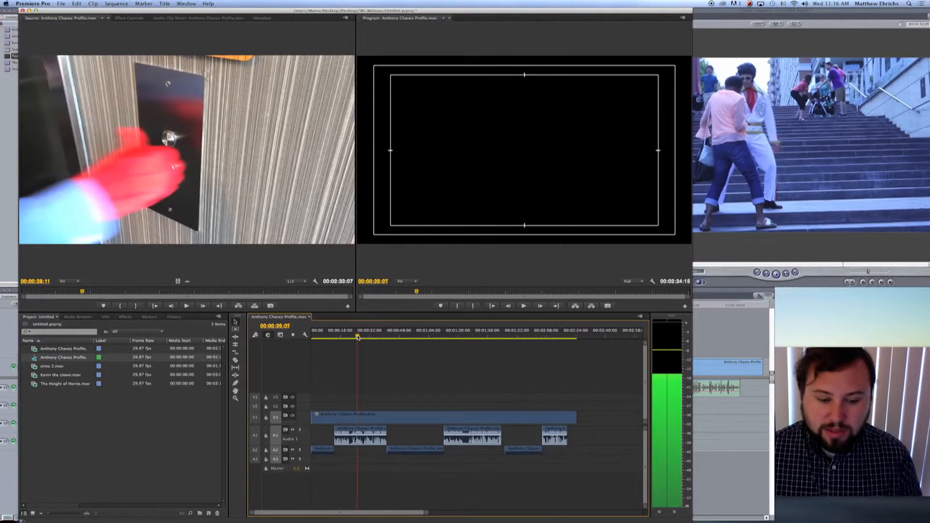
left_click(327, 336)
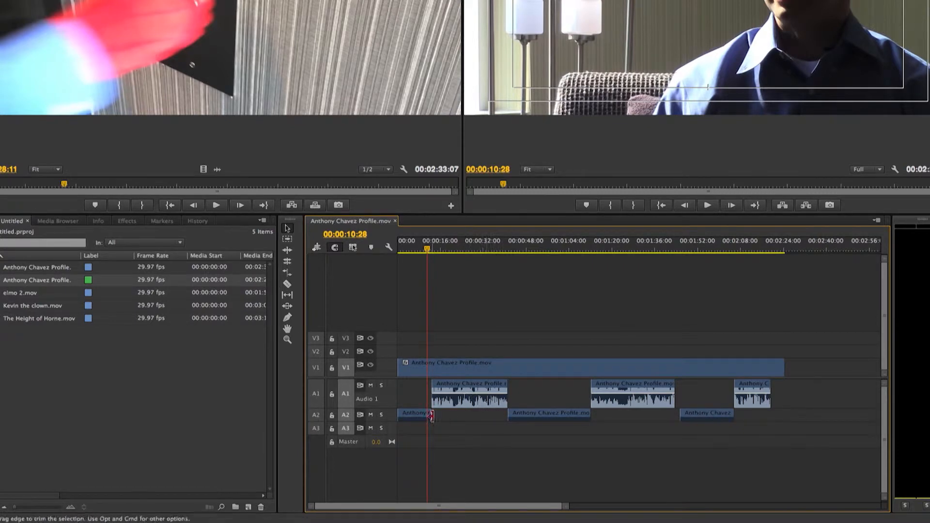
mouse_move(417, 420)
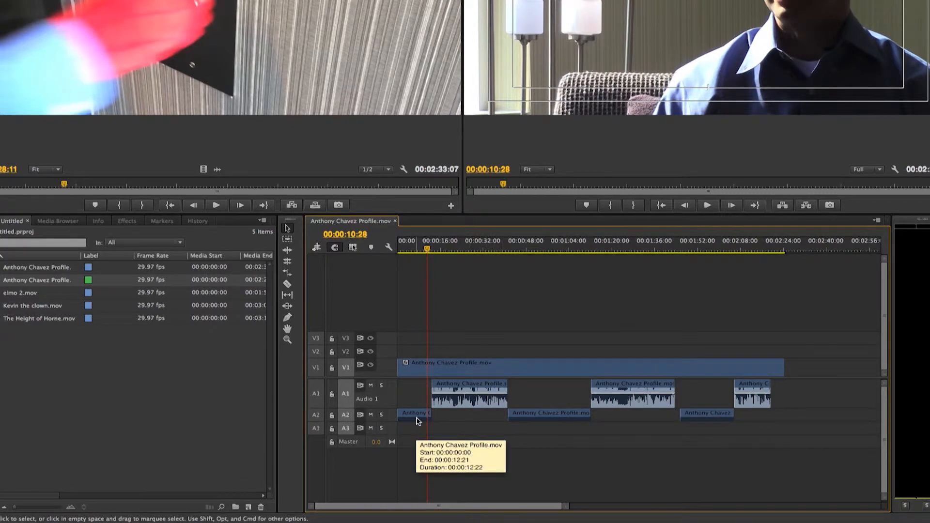
left_click(655, 248)
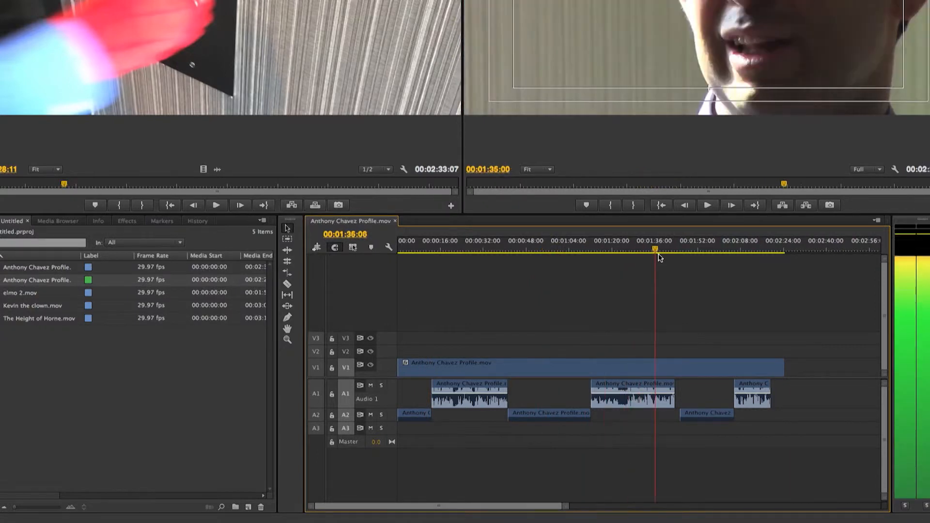
left_click(745, 249)
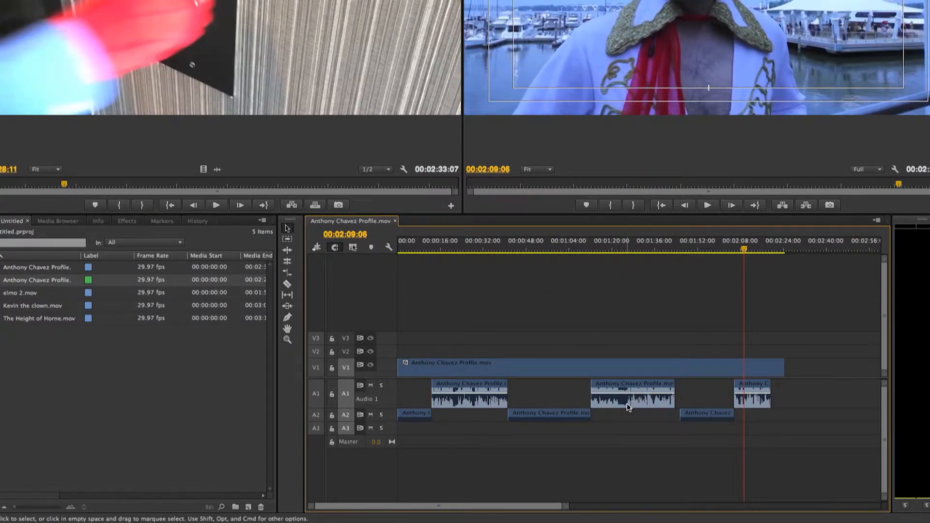
right_click(625, 406)
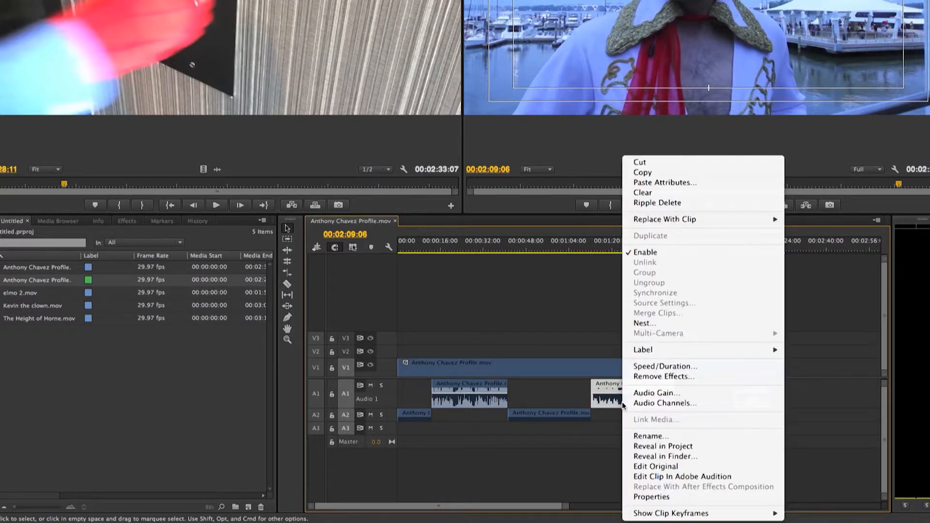
left_click(663, 403)
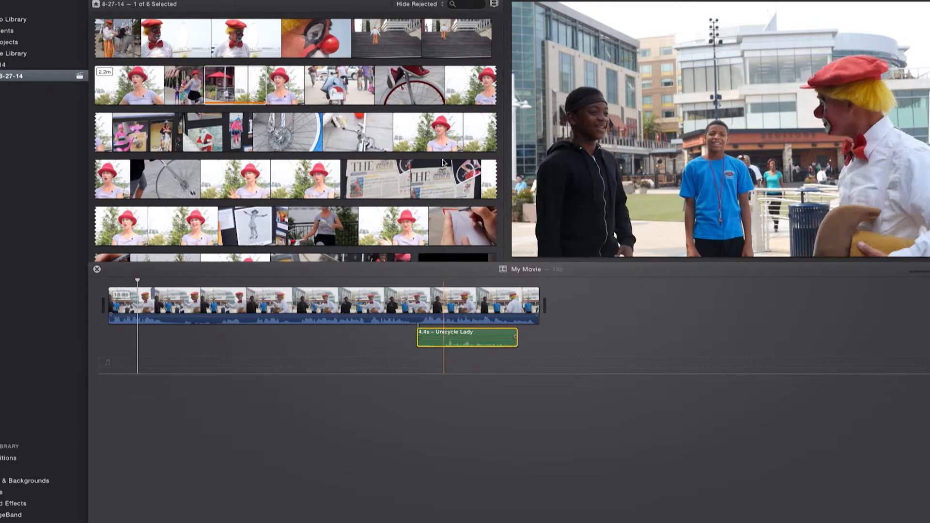
- Place a second, 2.1-second Unicycle Lady audio clip ahead of the 4.4-second one
left_click(448, 132)
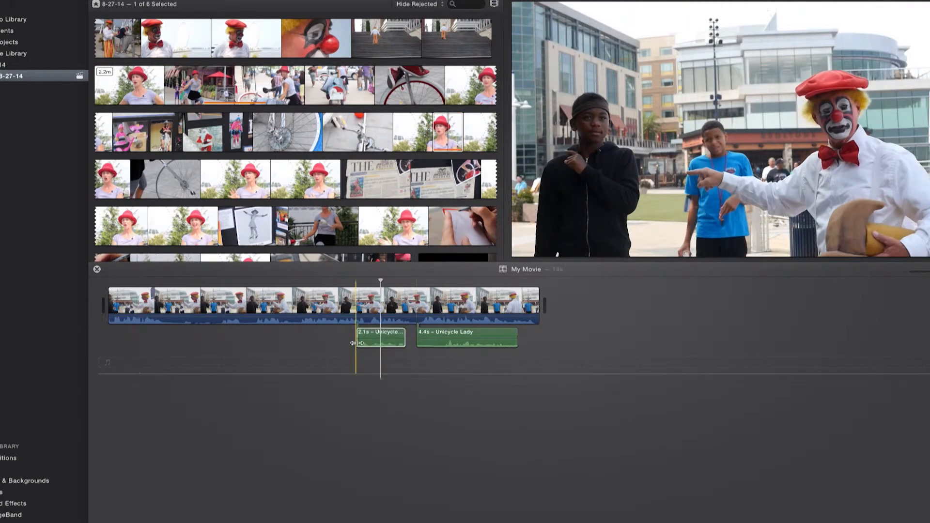
left_click(379, 337)
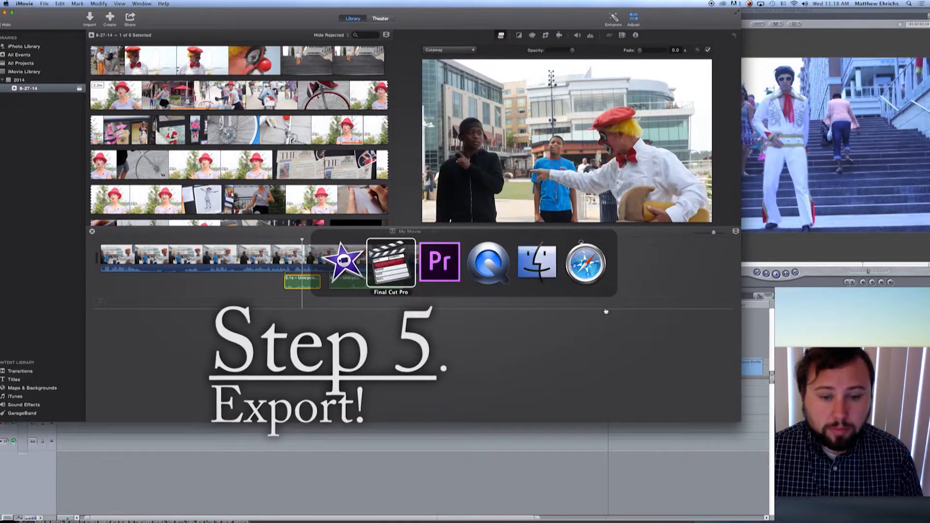
- Switch to Final Cut Pro and start exporting the sequence as a QuickTime movie
left_click(390, 262)
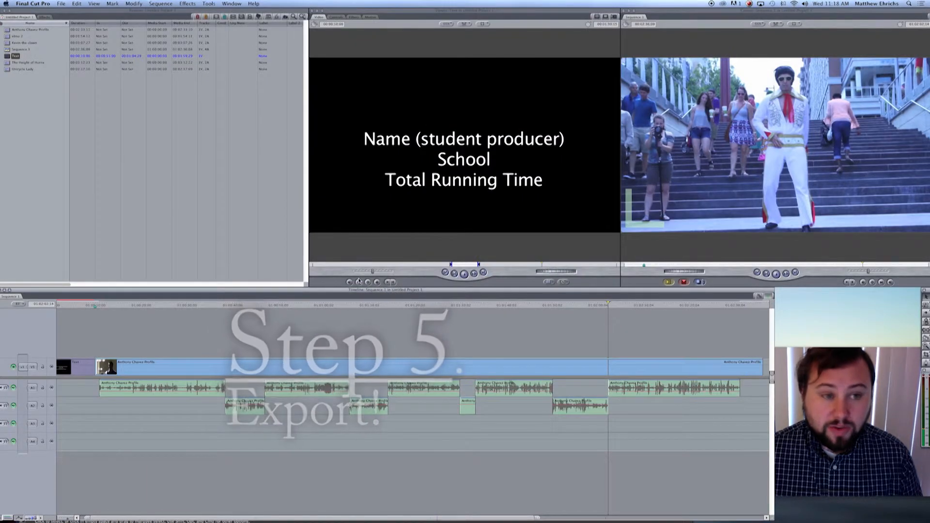
mouse_move(358, 282)
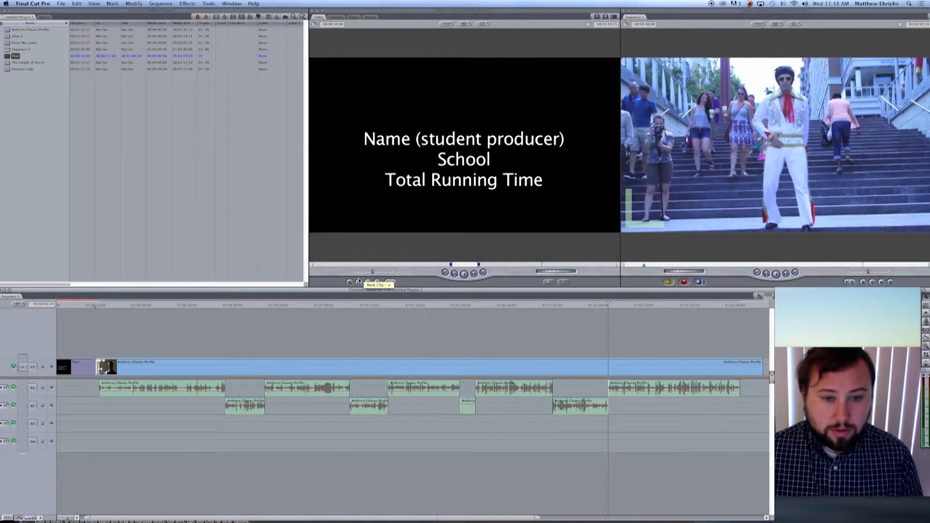
key("cmd+e")
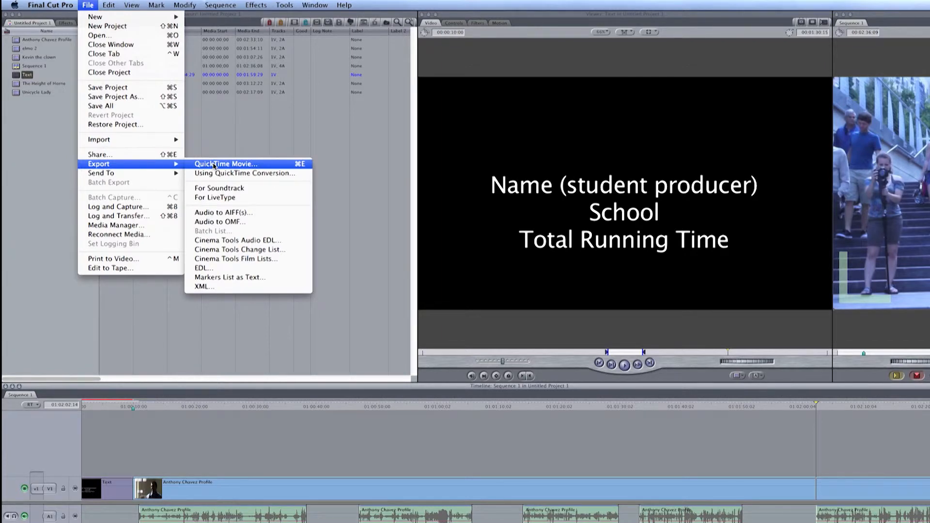
left_click(226, 163)
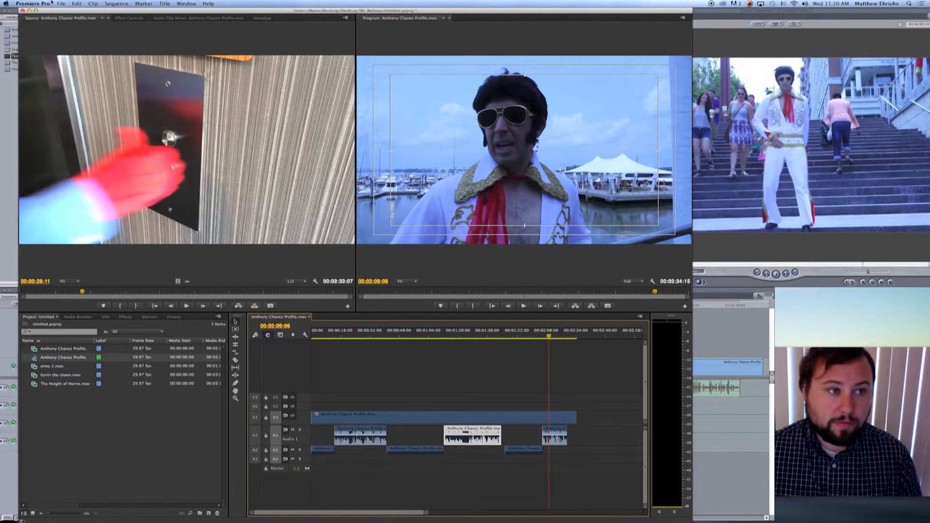
left_click(62, 3)
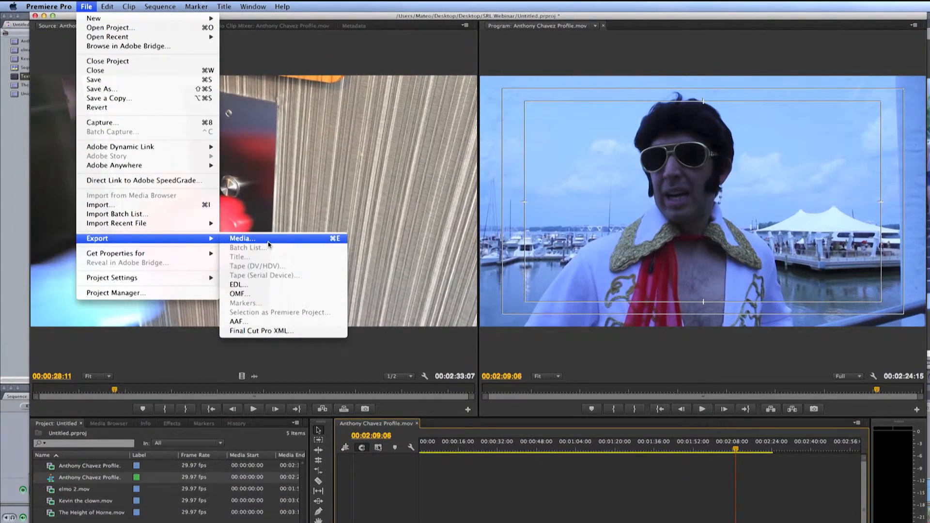
mouse_move(256, 237)
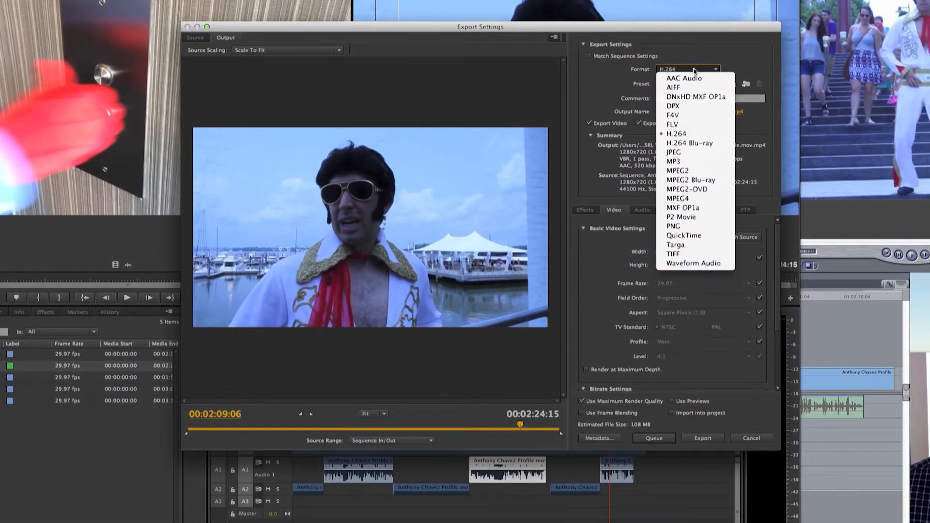
mouse_move(683, 235)
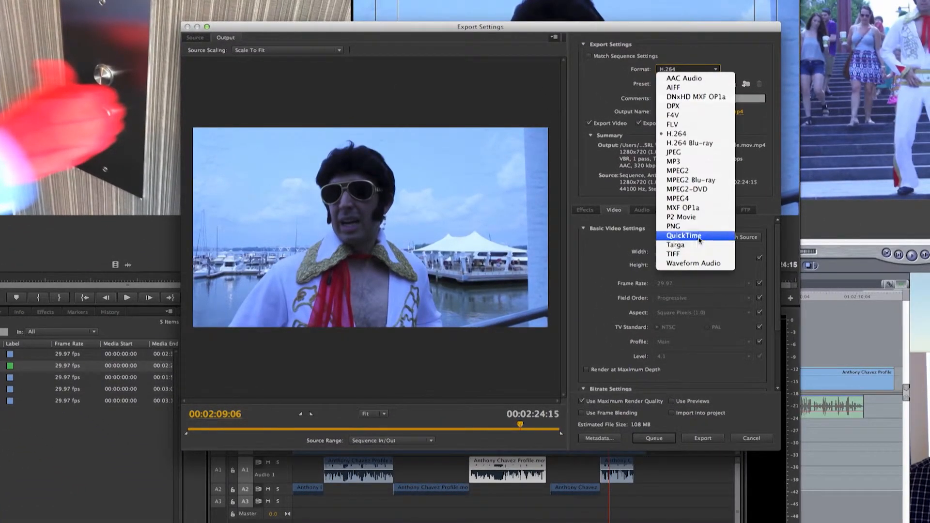
- Choose QuickTime format, the HD 1080i 29.97 preset and the Apple ProRes 422 codec
left_click(683, 235)
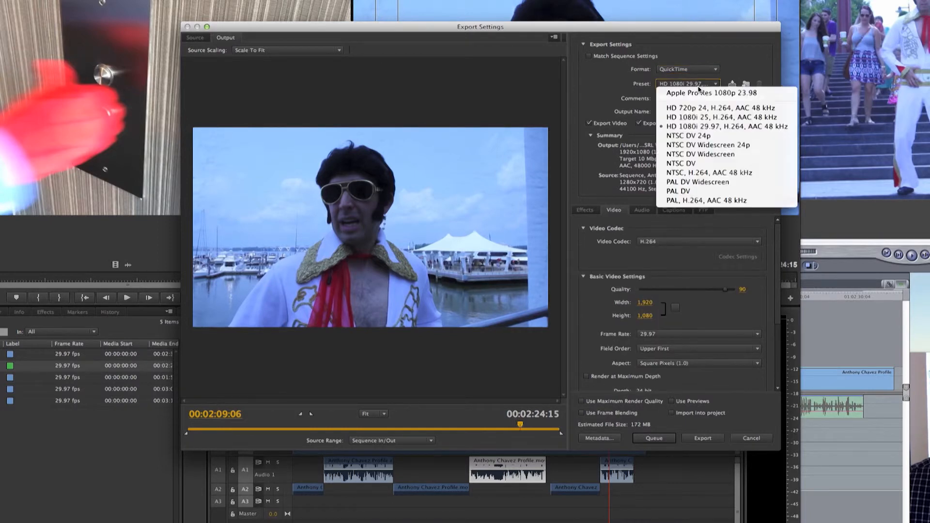
left_click(711, 93)
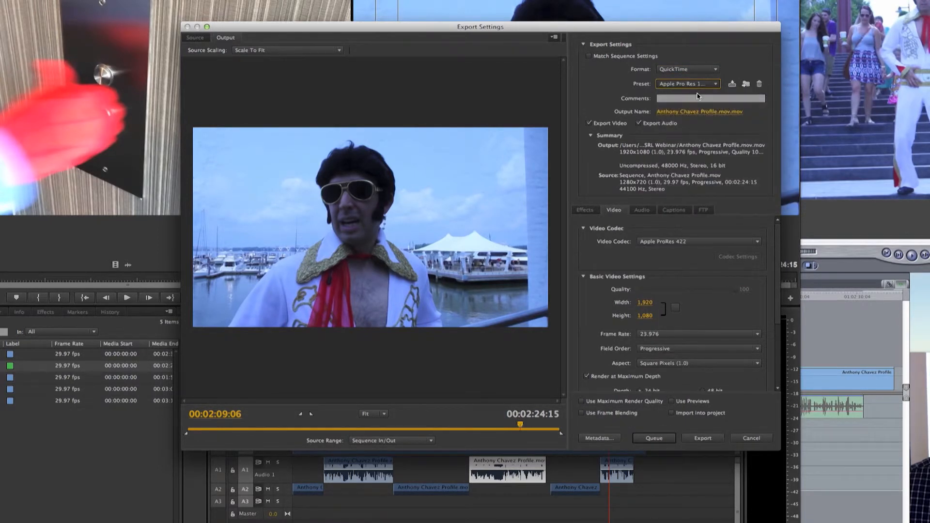
left_click(687, 83)
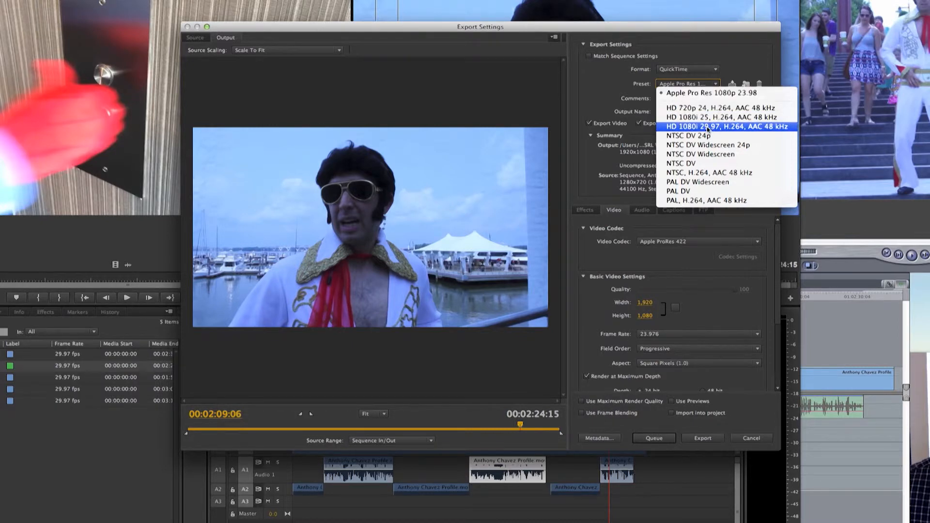
left_click(726, 126)
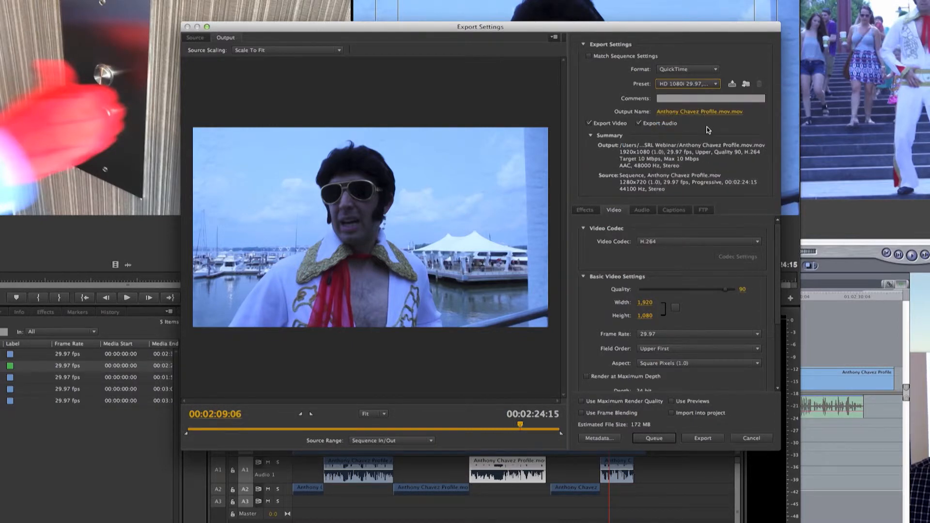
left_click(700, 241)
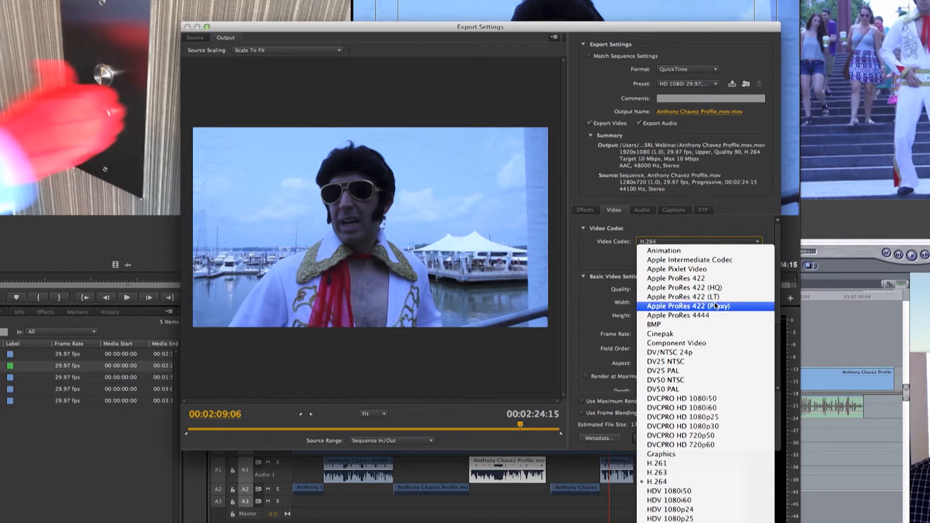
mouse_move(692, 248)
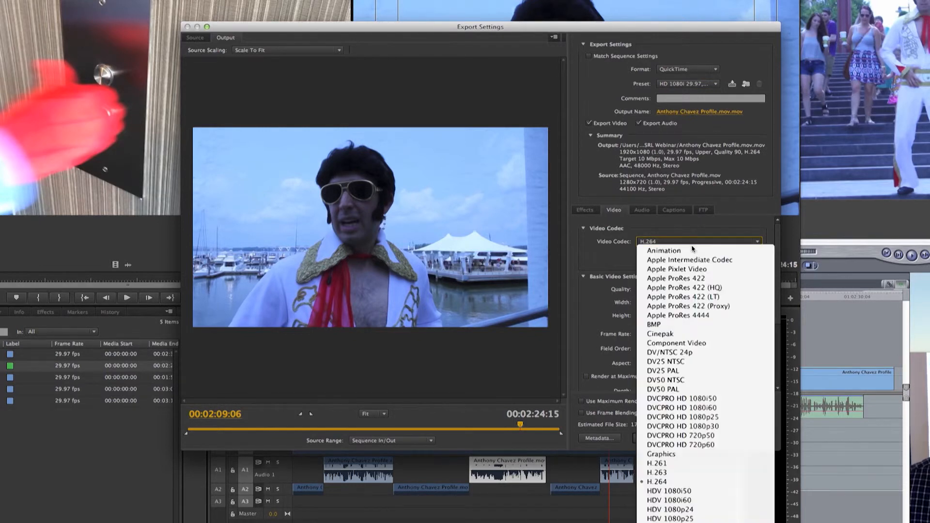
mouse_move(676, 343)
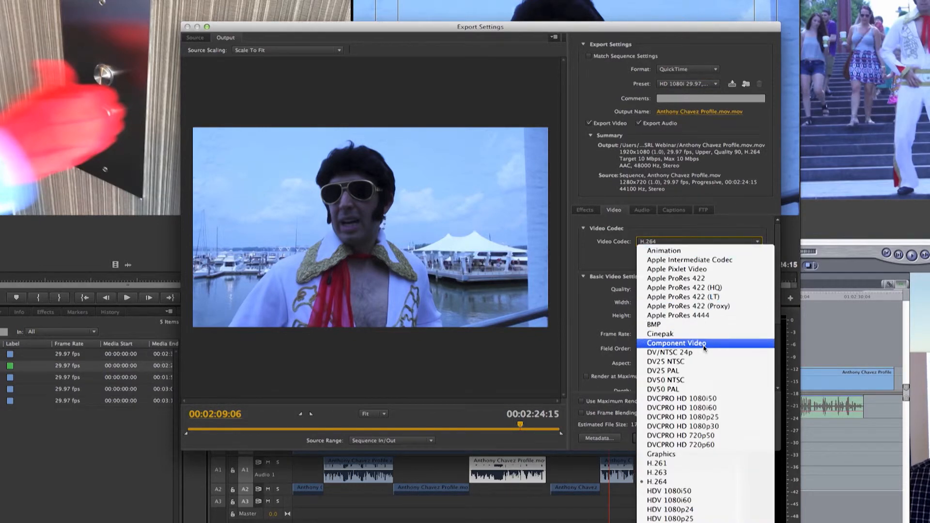
mouse_move(683, 297)
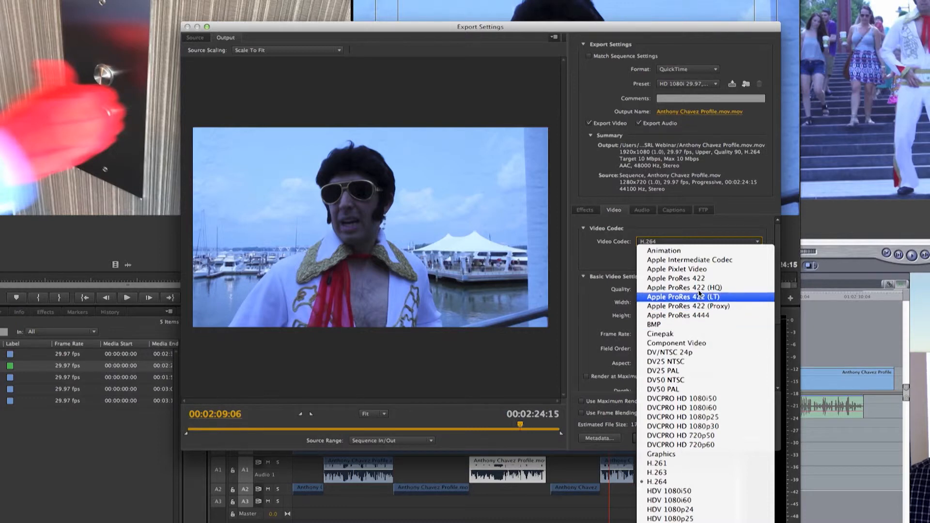
mouse_move(676, 278)
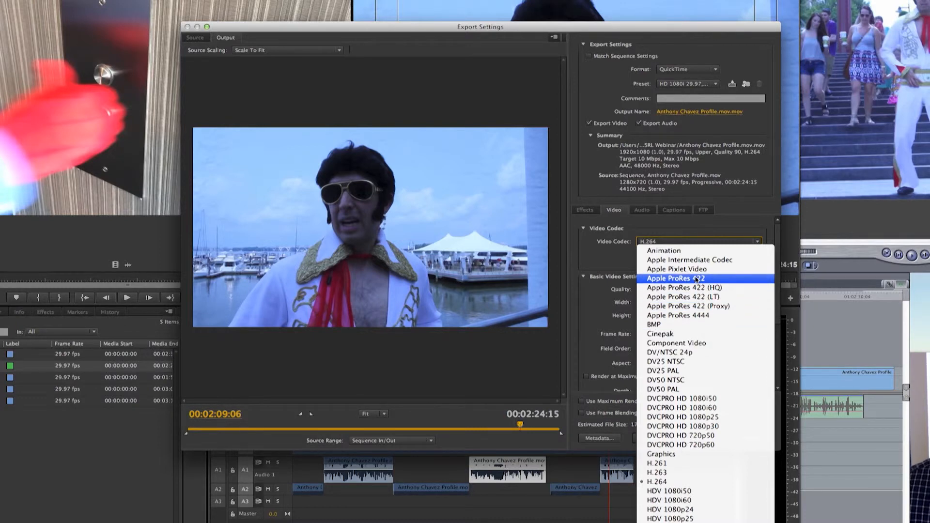
left_click(676, 278)
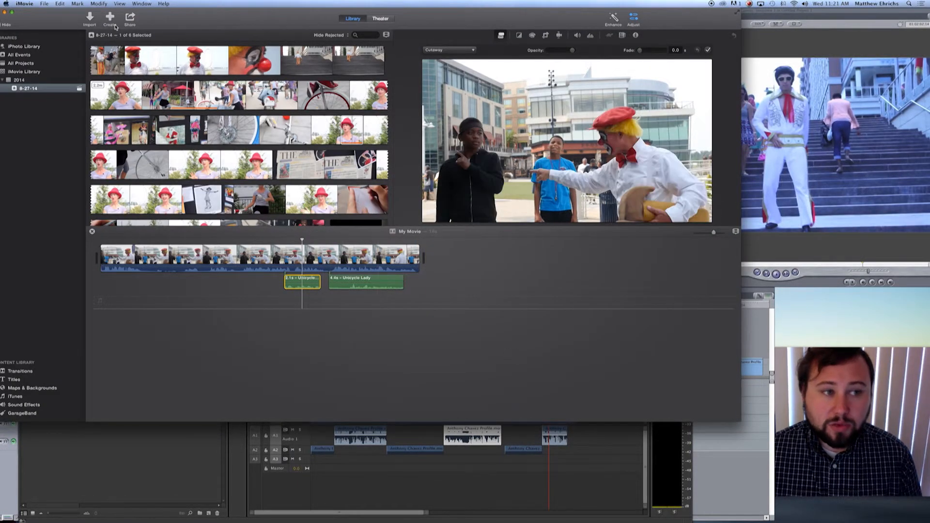
- Share My Movie as an HD 1080P file saved to Documents
left_click(44, 5)
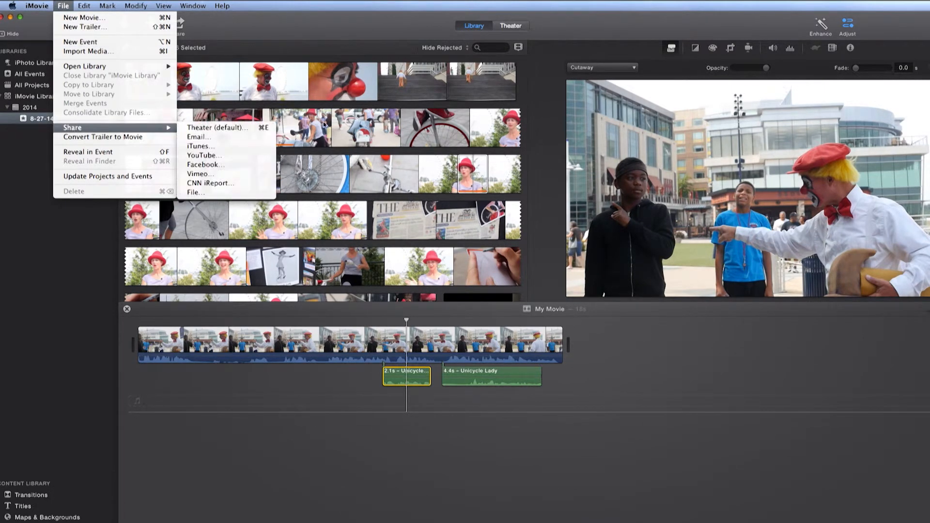
mouse_move(200, 146)
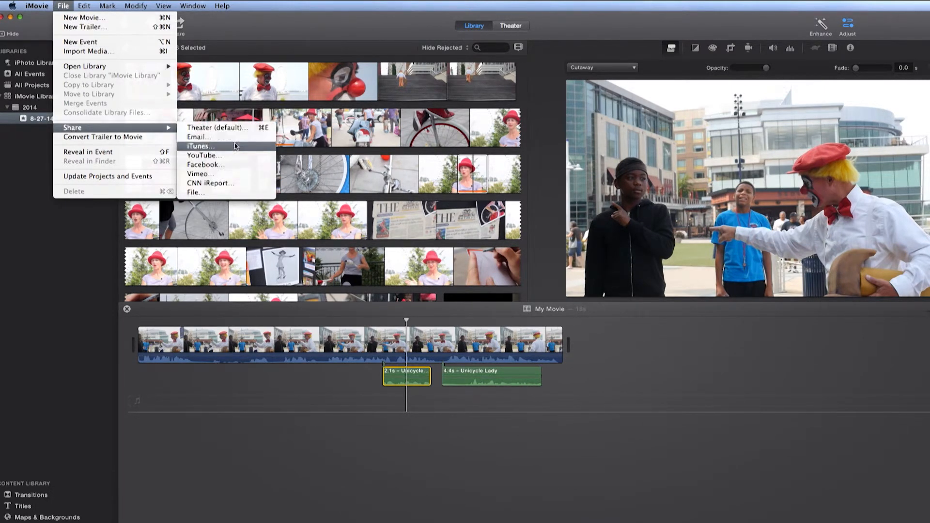
mouse_move(205, 155)
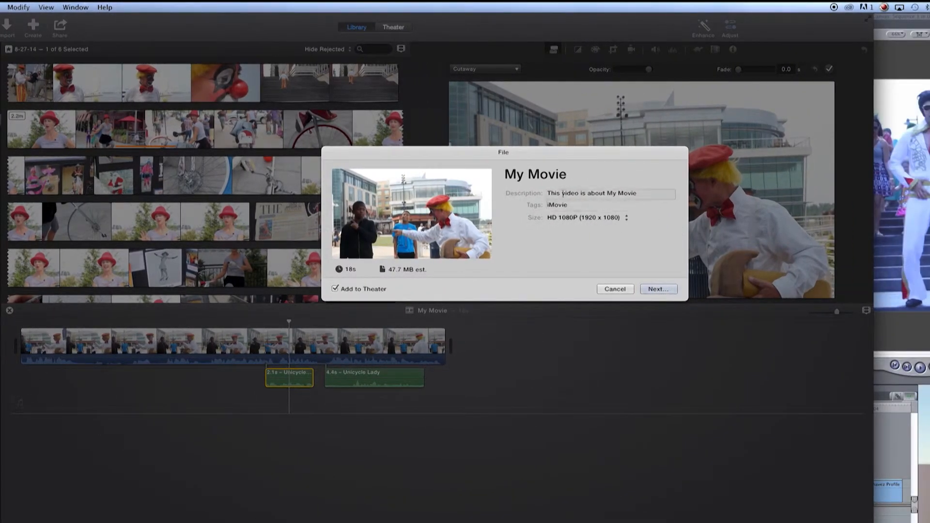
left_click(626, 217)
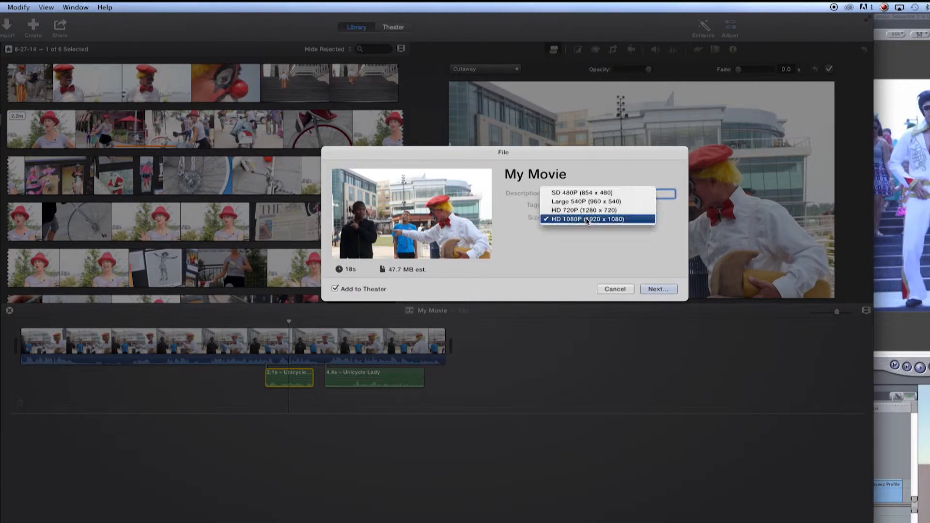
left_click(595, 220)
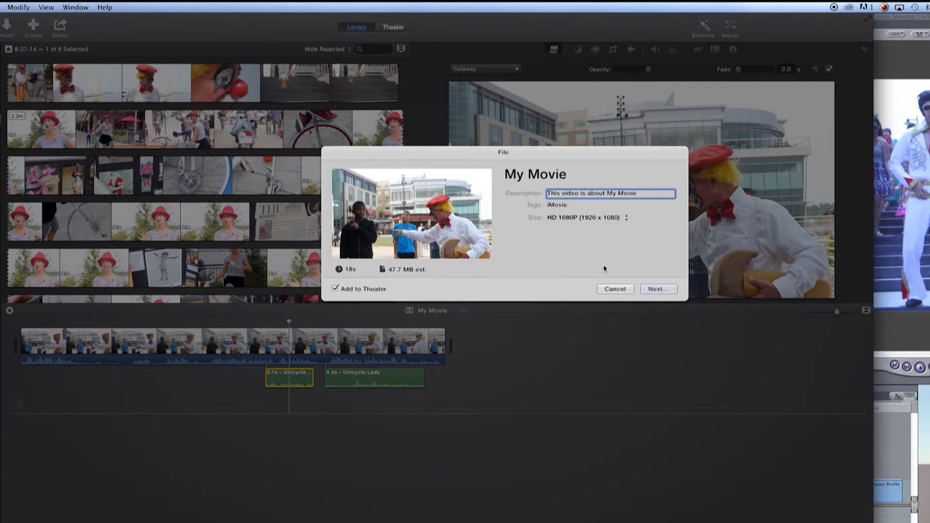
left_click(658, 289)
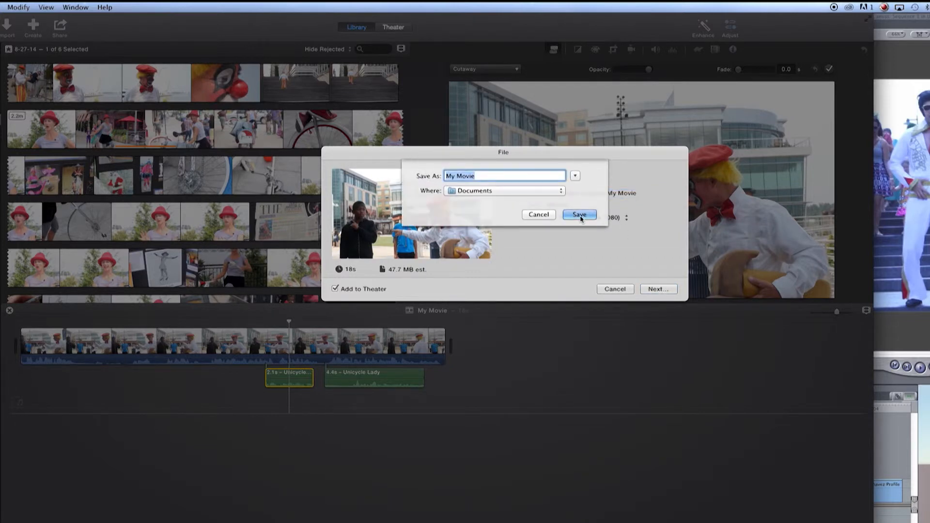
left_click(579, 215)
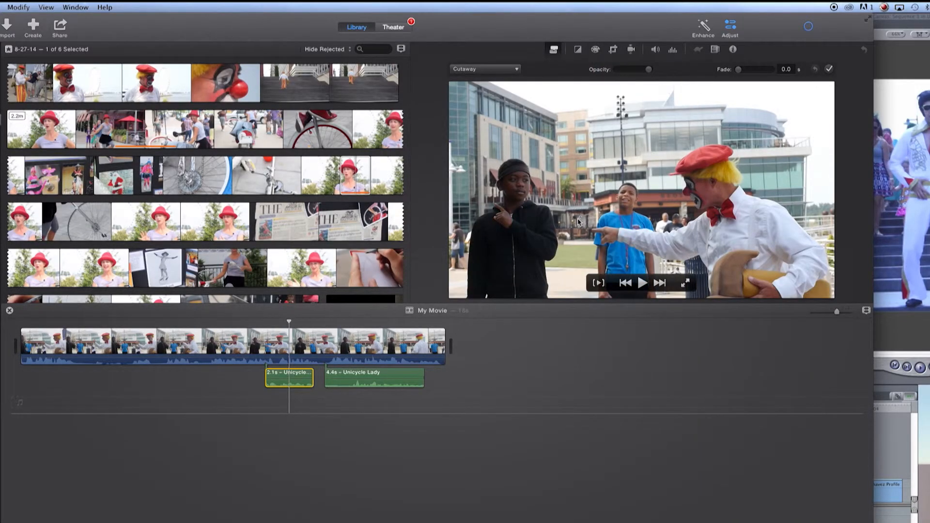
left_click(808, 27)
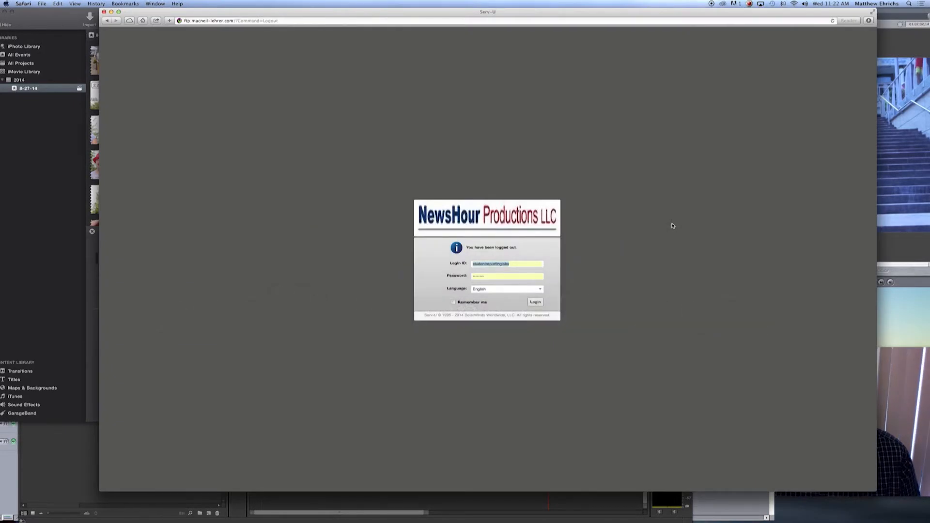
- Log in to the NewsHour FTP server using the Web Client access option
left_click(534, 301)
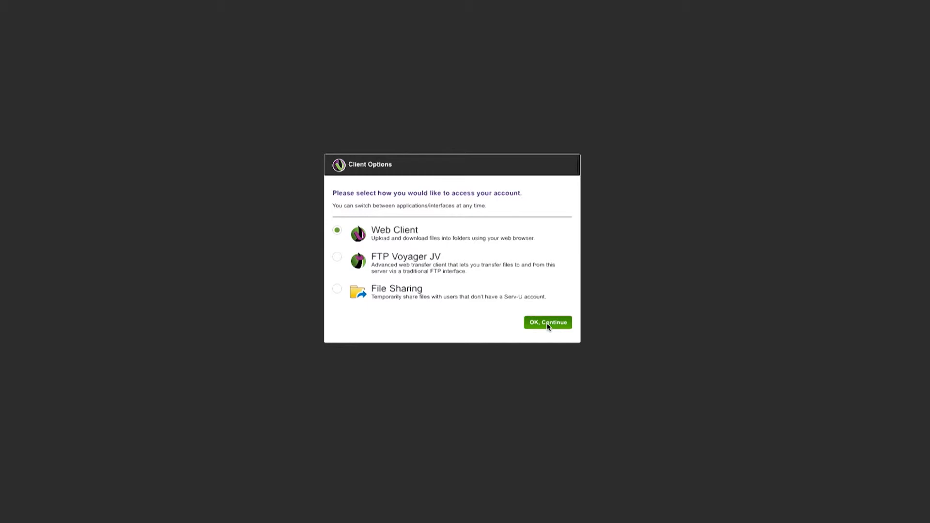
left_click(546, 322)
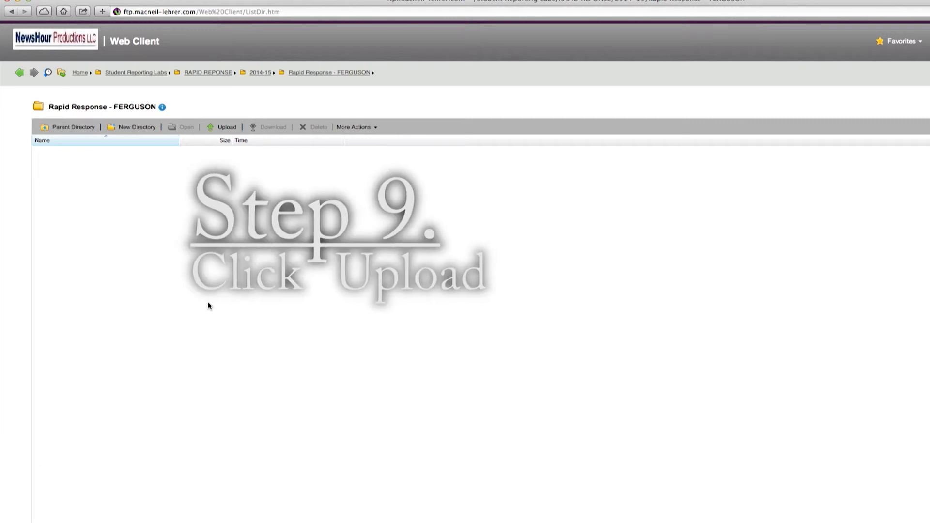
- Open the Upload form in the Rapid Response - FERGUSON folder
left_click(227, 126)
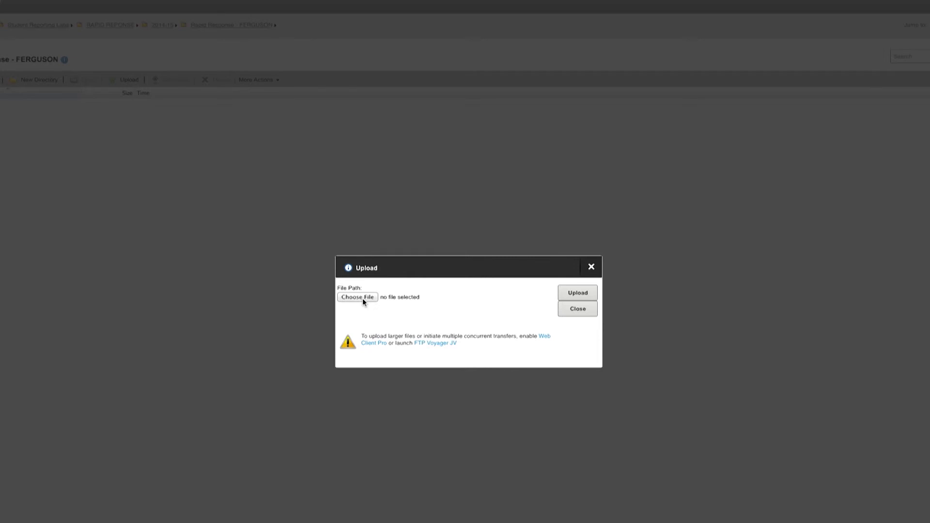
left_click(357, 297)
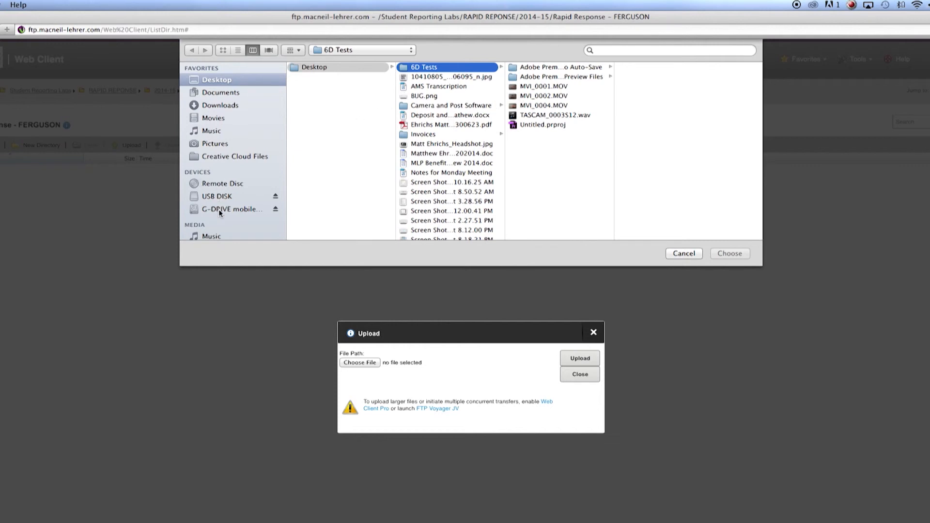
left_click(231, 209)
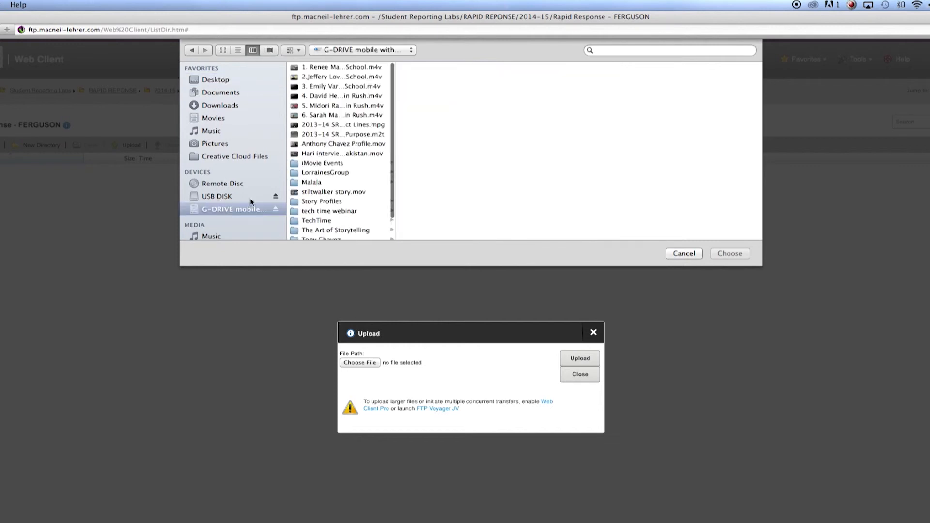
left_click(340, 67)
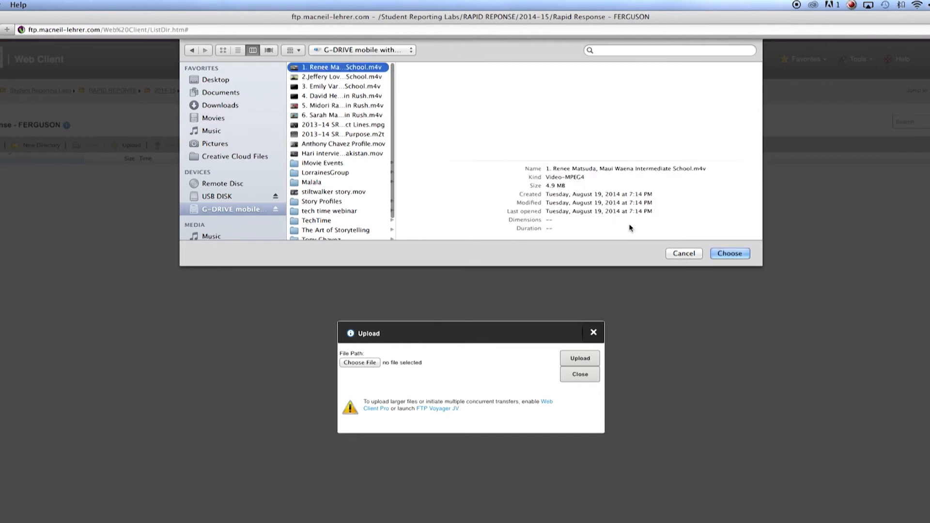
left_click(729, 254)
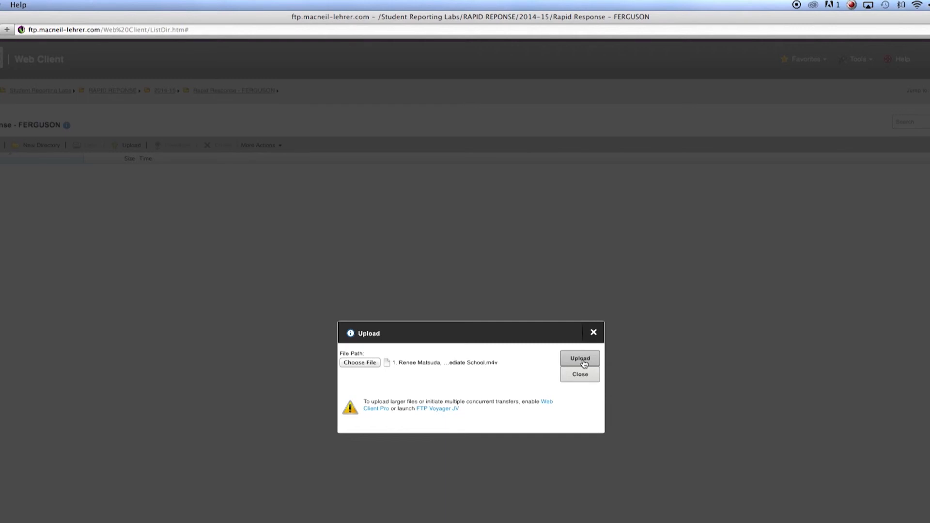
left_click(579, 358)
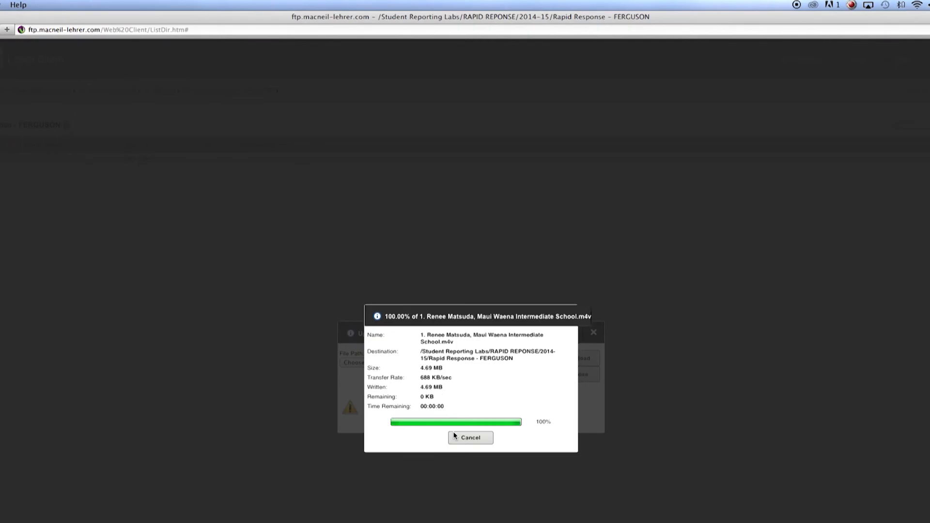